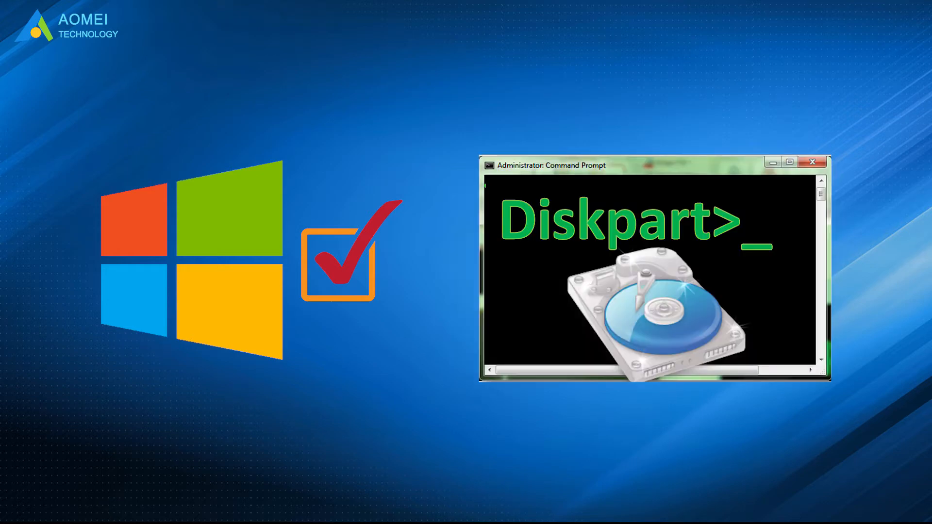
Step: Launch Disk Management by running diskmgmt.msc from the Run dialog
key("Win+R")
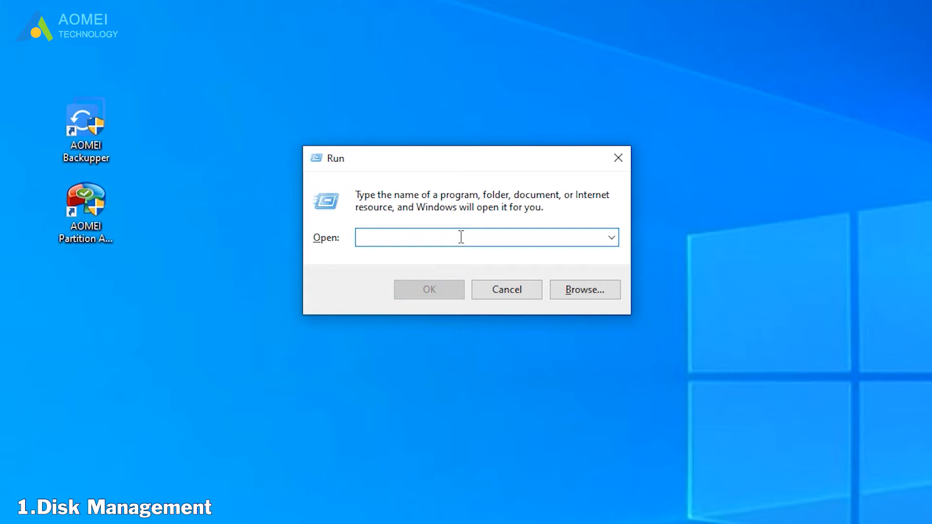
type("diskmgmt.")
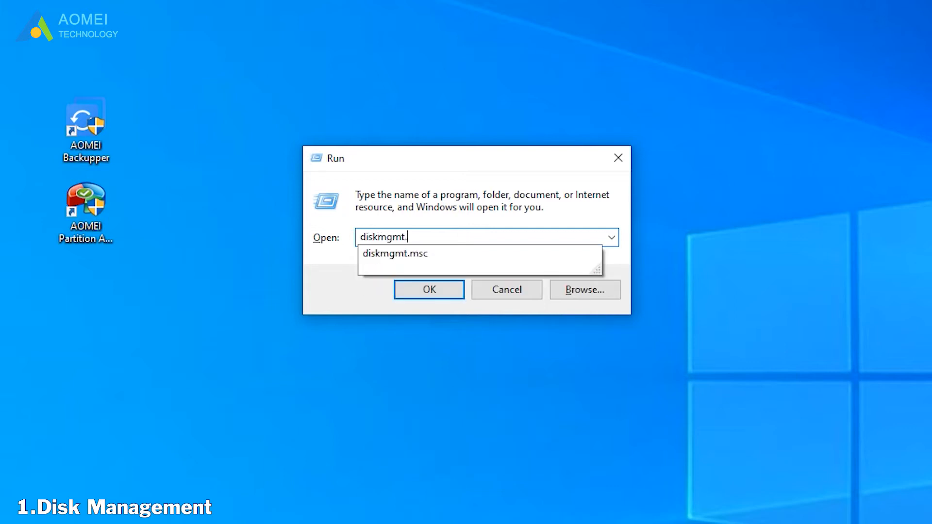
left_click(428, 289)
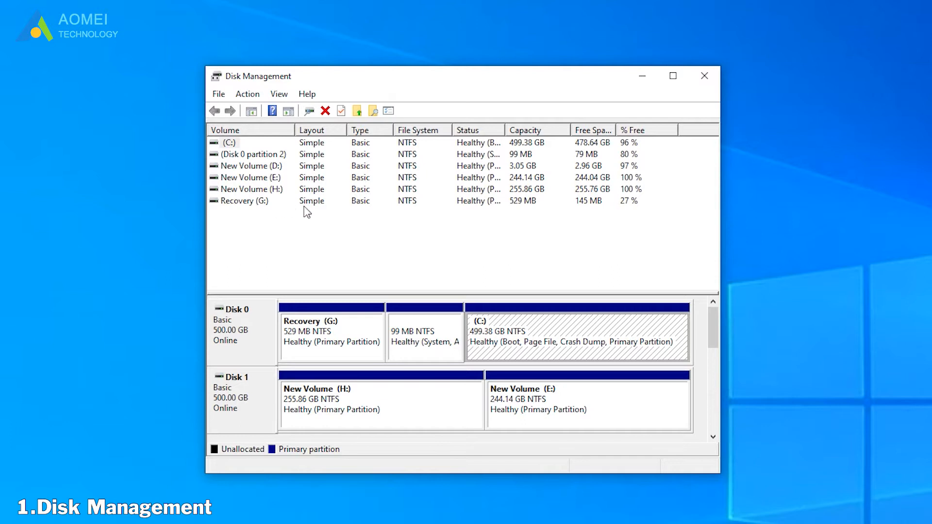
mouse_move(388, 135)
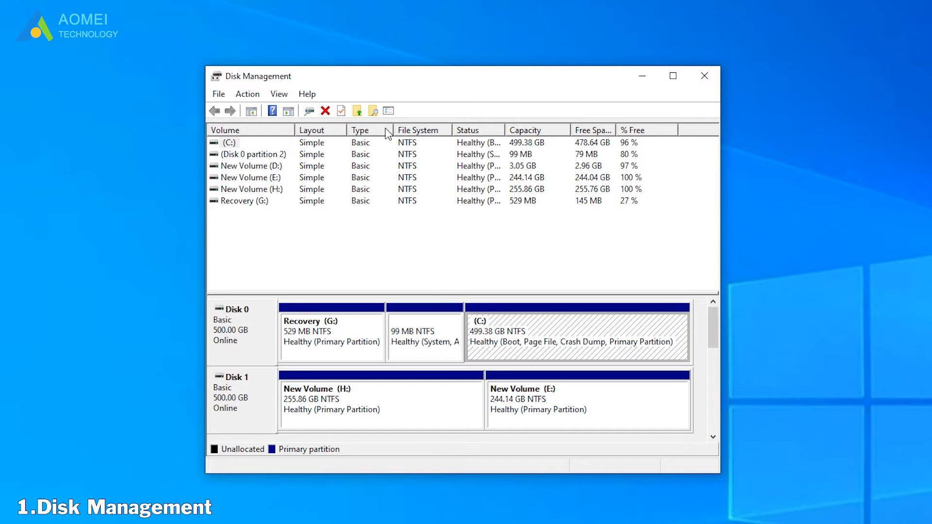
mouse_move(497, 135)
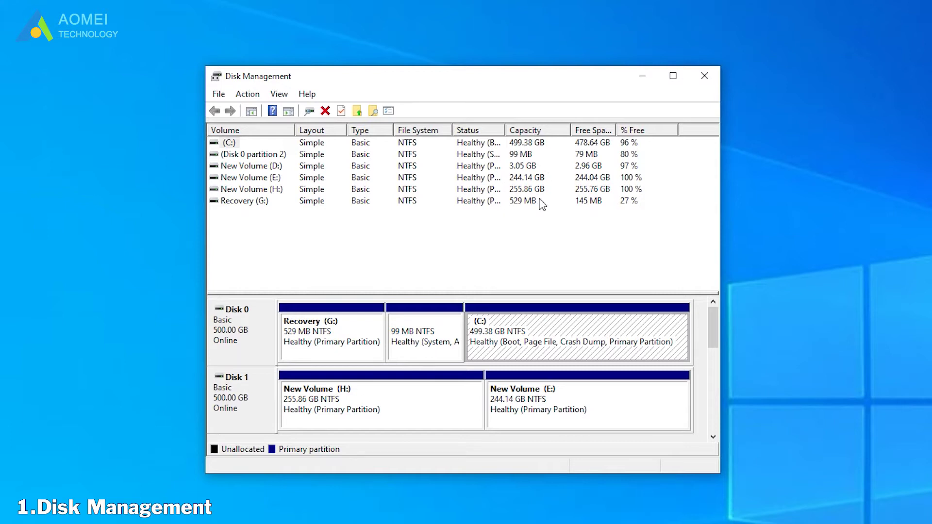
mouse_move(577, 215)
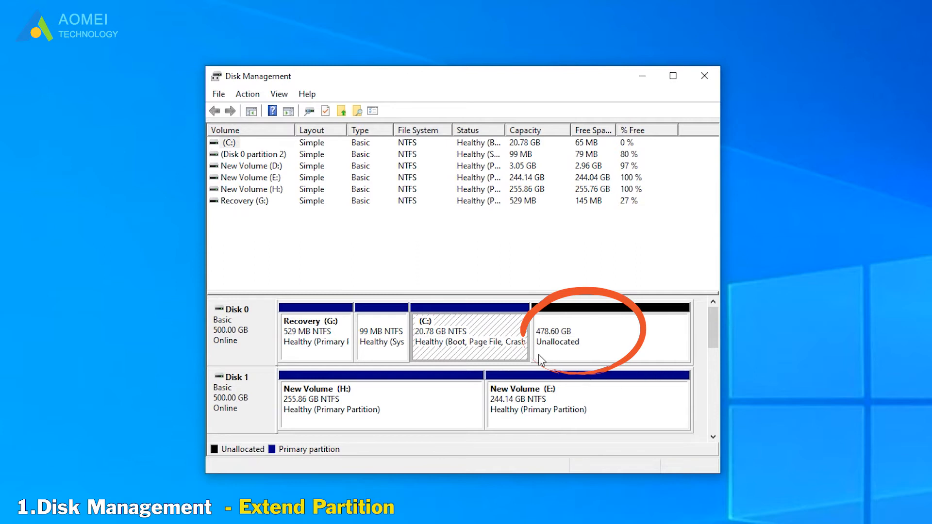
mouse_move(560, 365)
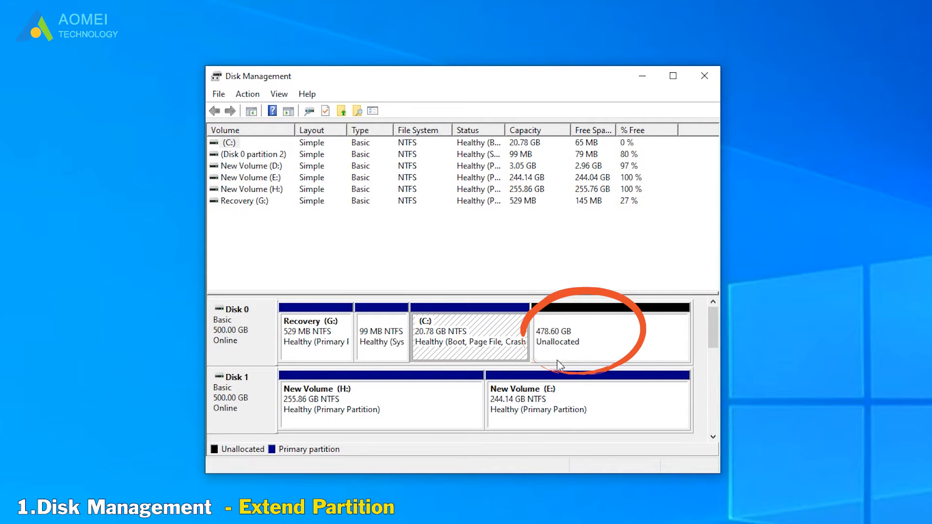
mouse_move(578, 365)
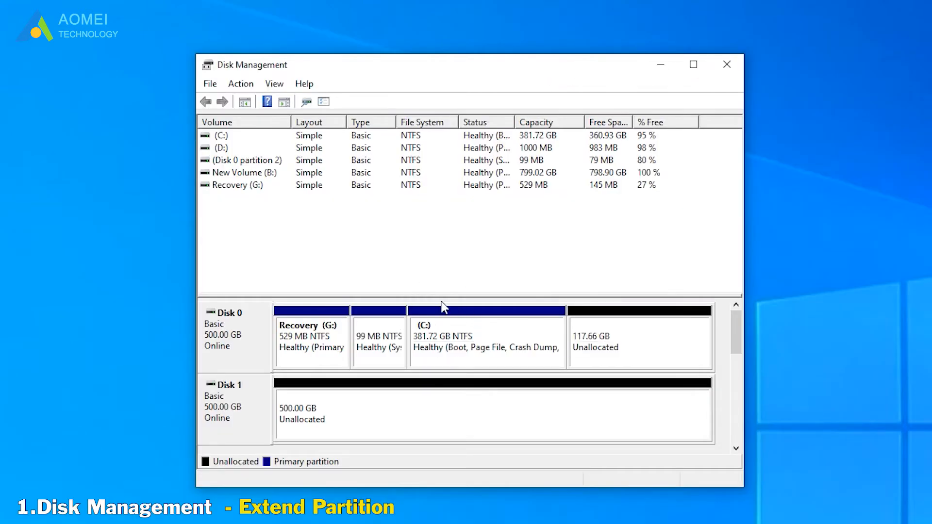
Step: Extend C: with all 117.66 GB of adjacent unallocated space, reaching 499.38 GB
right_click(481, 340)
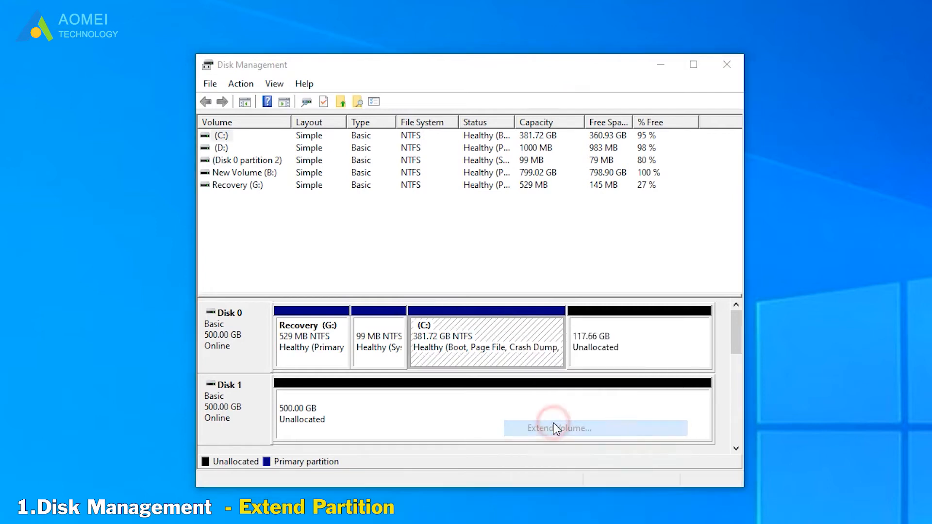
left_click(567, 428)
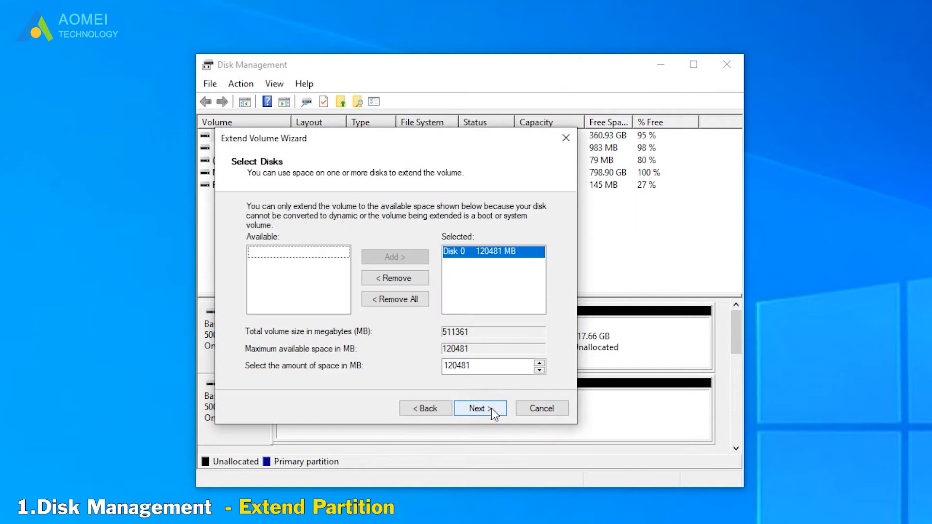
left_click(481, 409)
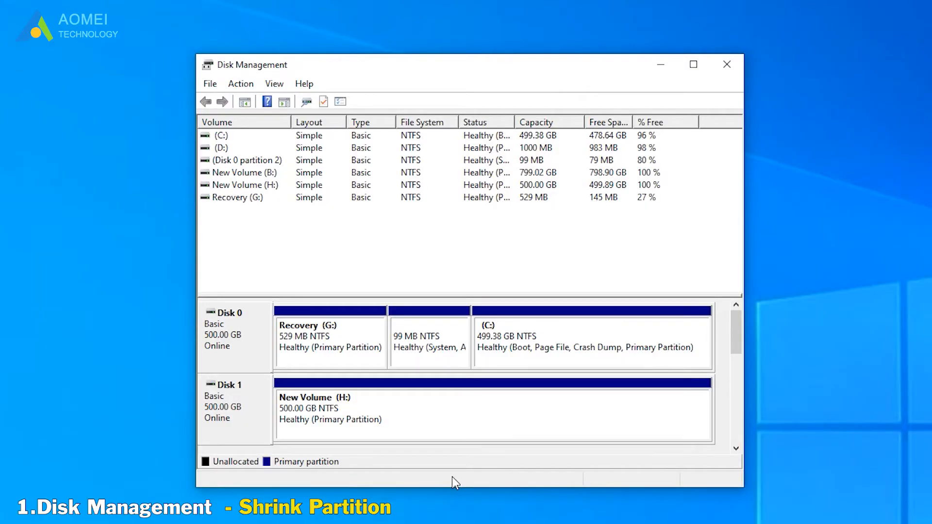
mouse_move(393, 431)
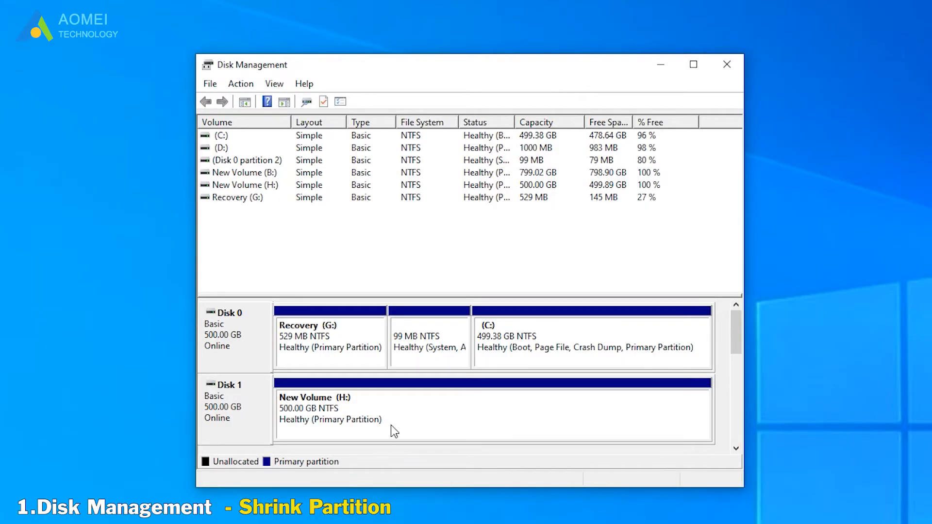
mouse_move(370, 404)
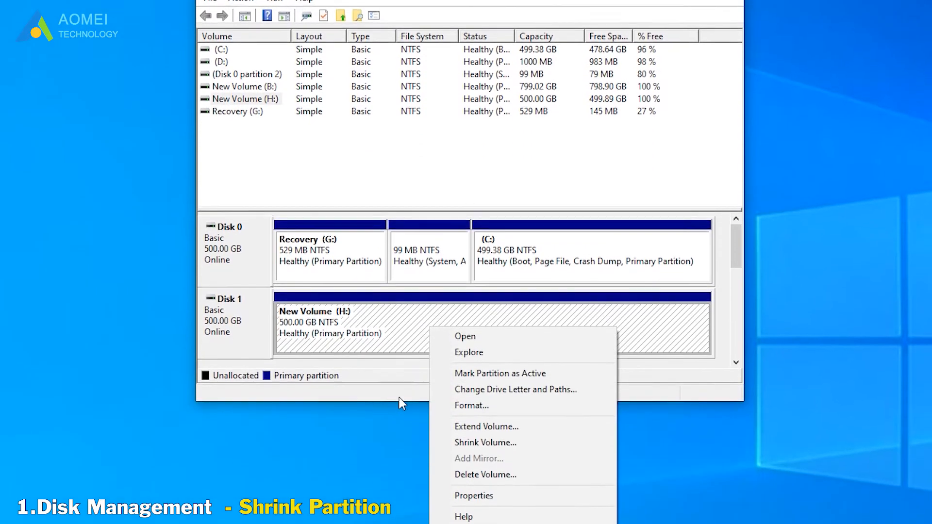
Step: Shrink H: by 250000 MB so it drops to 255.86 GB
left_click(485, 443)
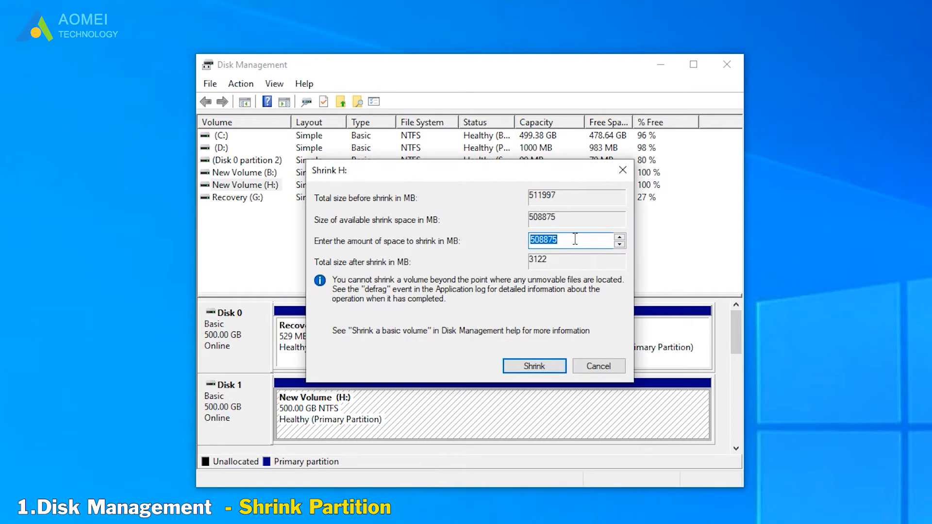
type("250000")
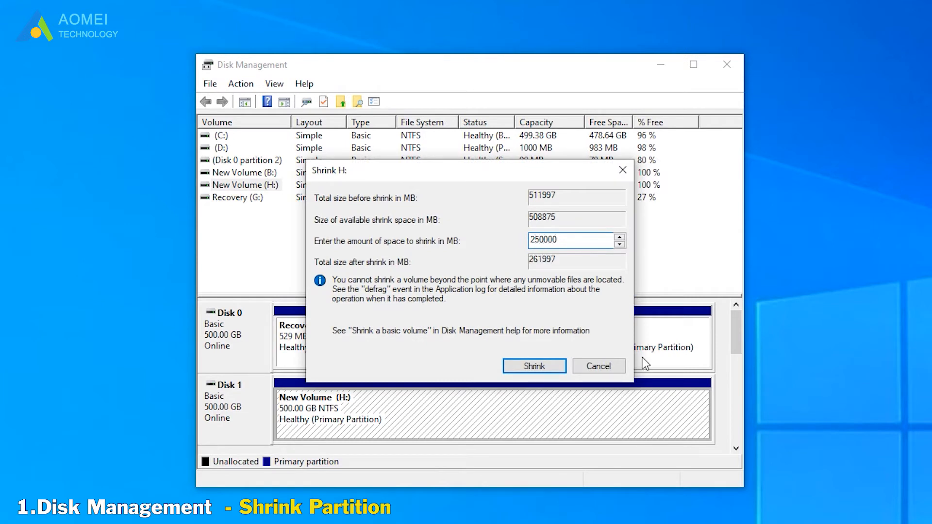
left_click(534, 366)
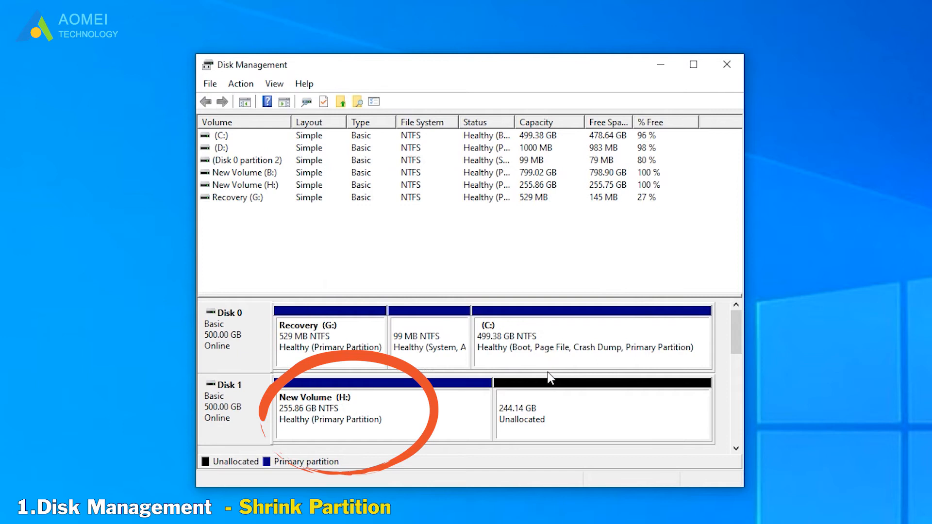
mouse_move(620, 471)
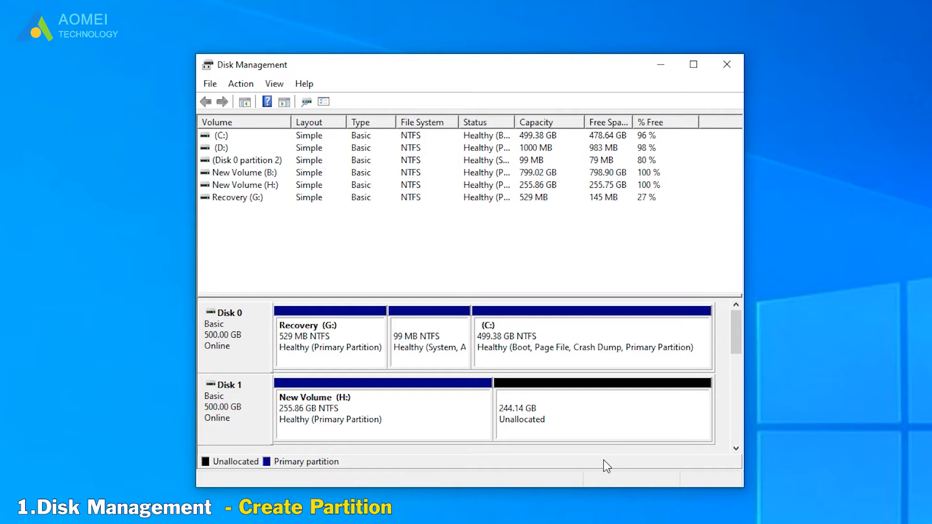
mouse_move(559, 429)
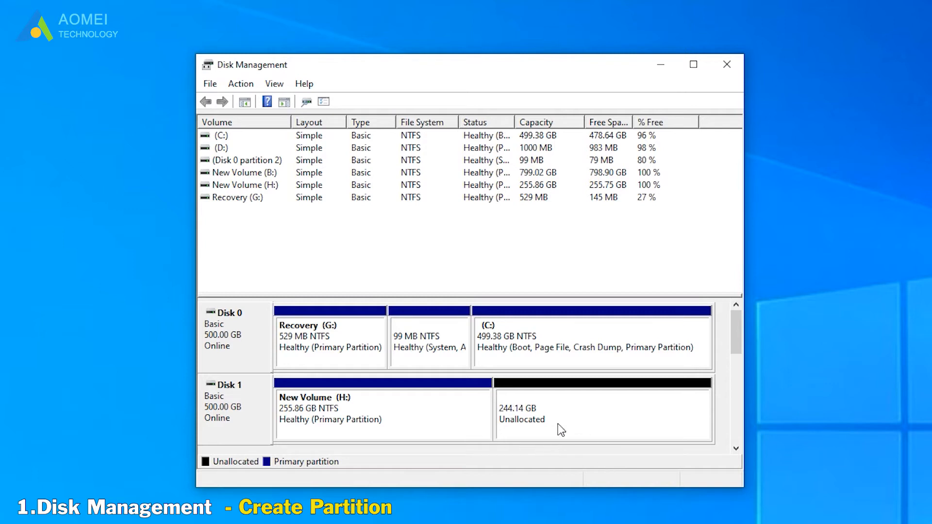
Step: Create a 244.14 GB NTFS simple volume E: in Disk 1's unallocated space
right_click(562, 429)
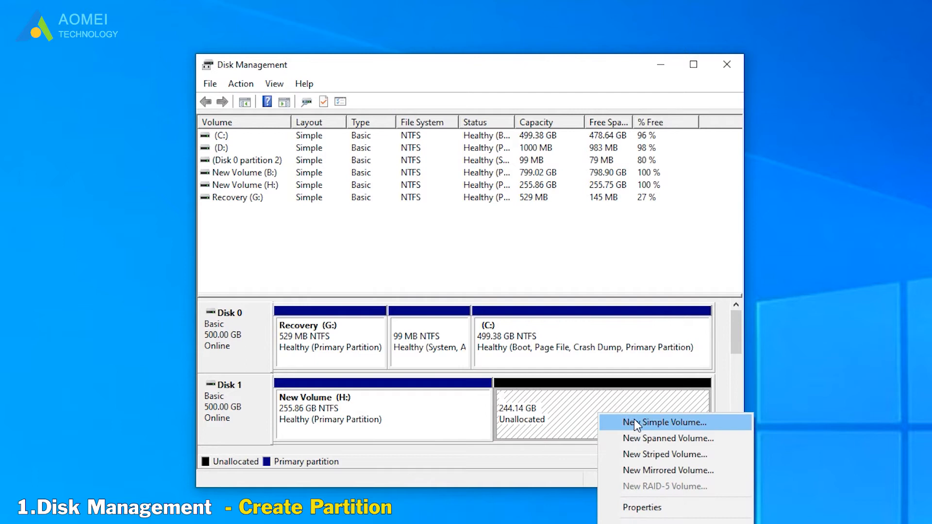
left_click(664, 423)
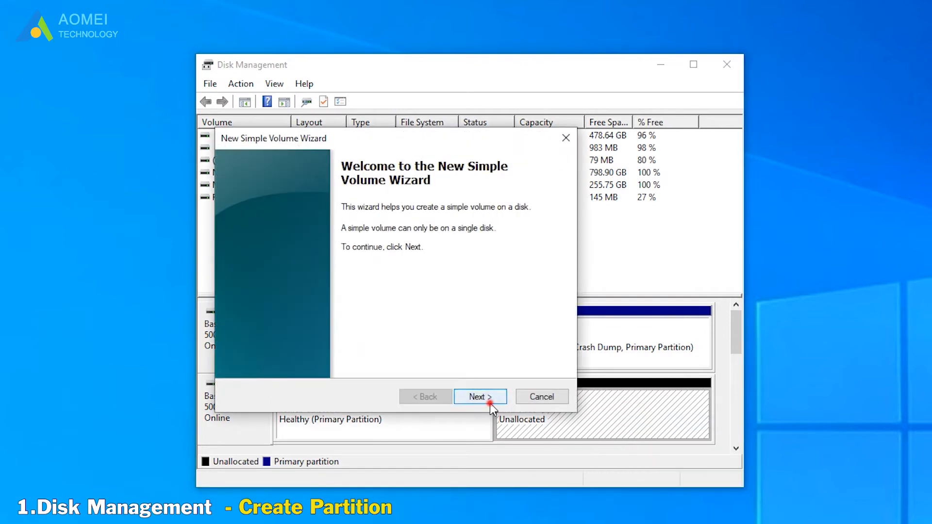
left_click(479, 397)
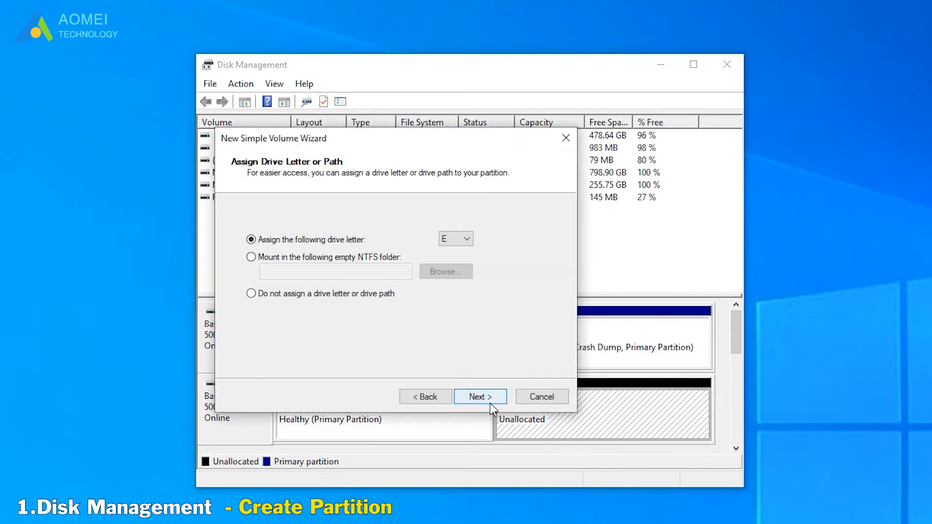
left_click(480, 397)
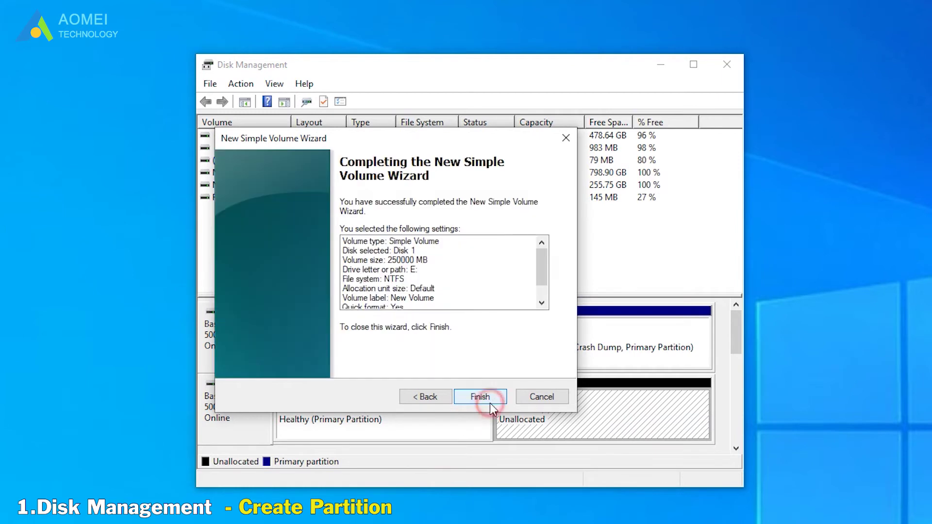
left_click(480, 396)
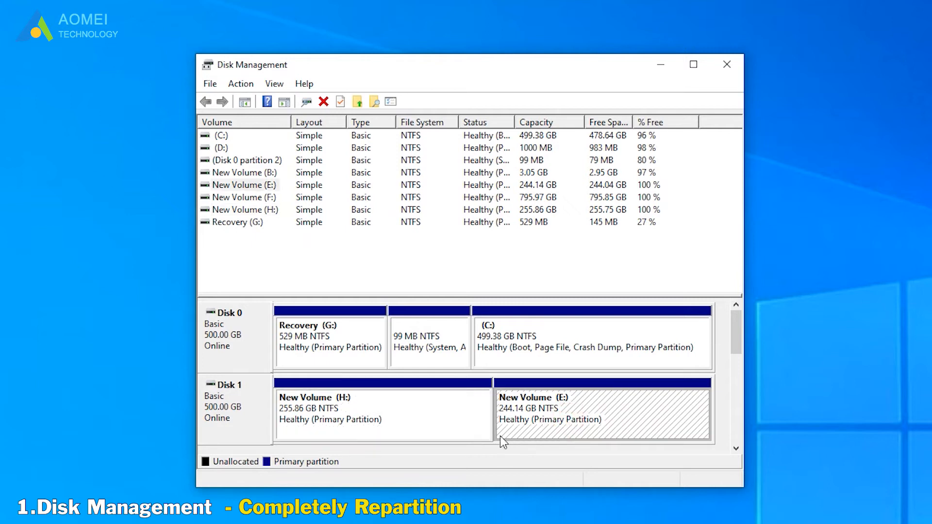
mouse_move(481, 460)
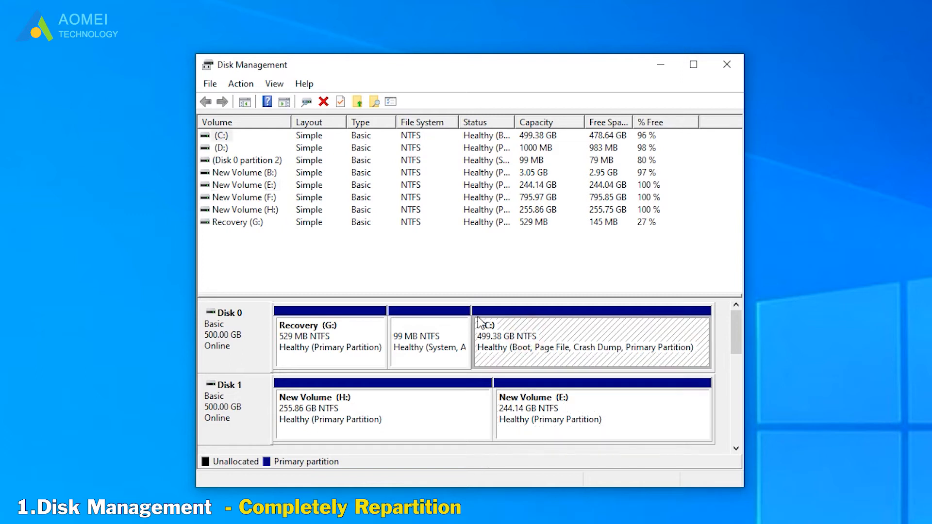
Step: Bring up the volume actions menu on Disk 2's layout of D:, B: and F:
right_click(532, 347)
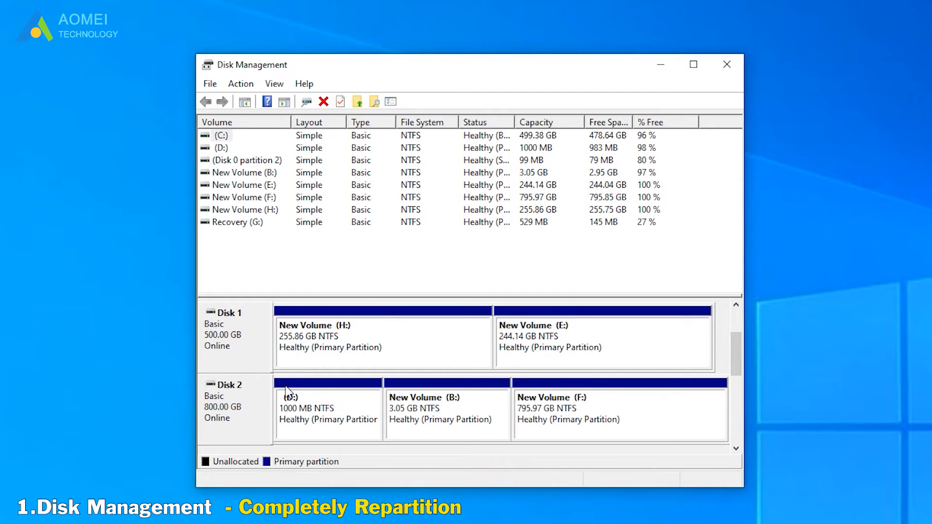
mouse_move(314, 401)
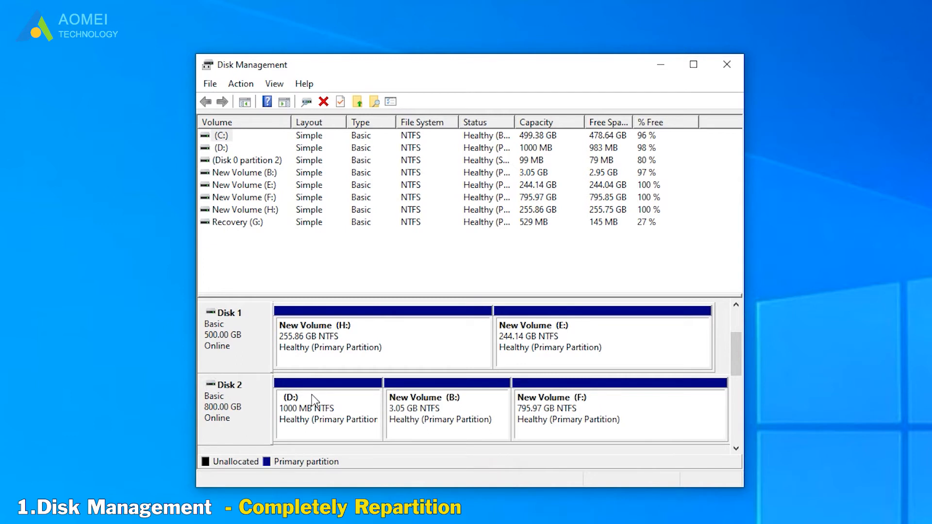
Step: Delete the D:, B: and F: volumes, leaving Disk 2 as 800 GB unallocated
right_click(310, 414)
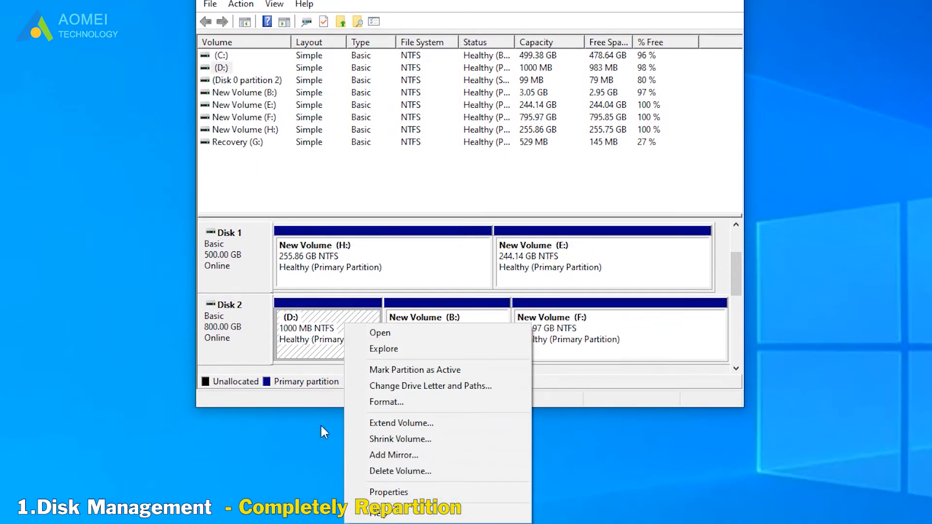
left_click(400, 471)
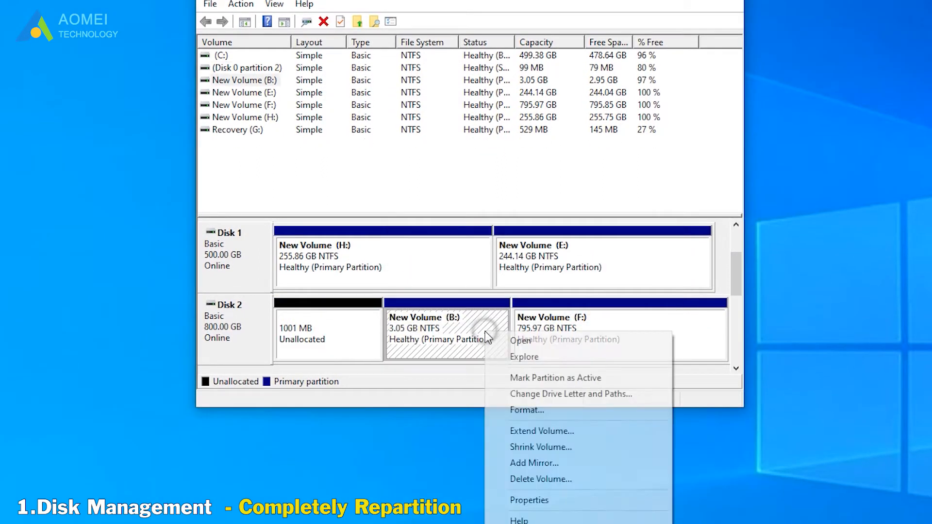
left_click(578, 308)
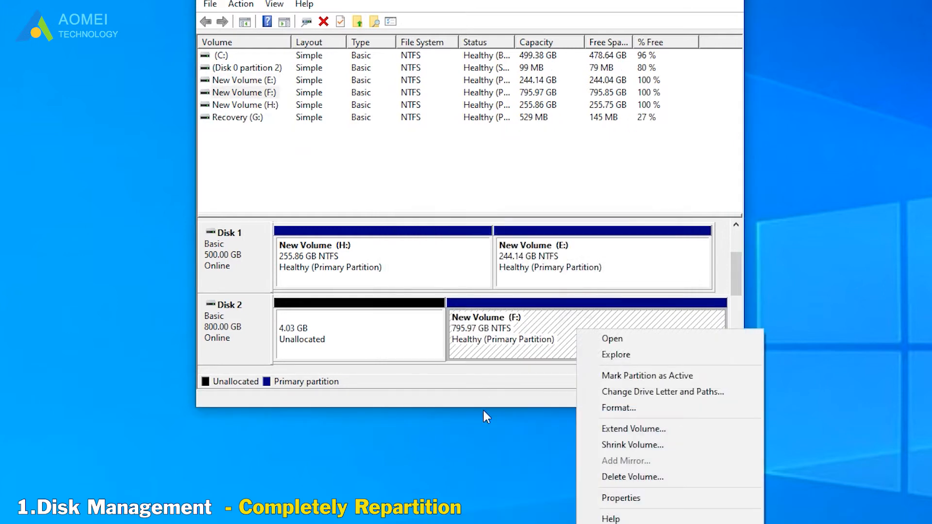
left_click(632, 476)
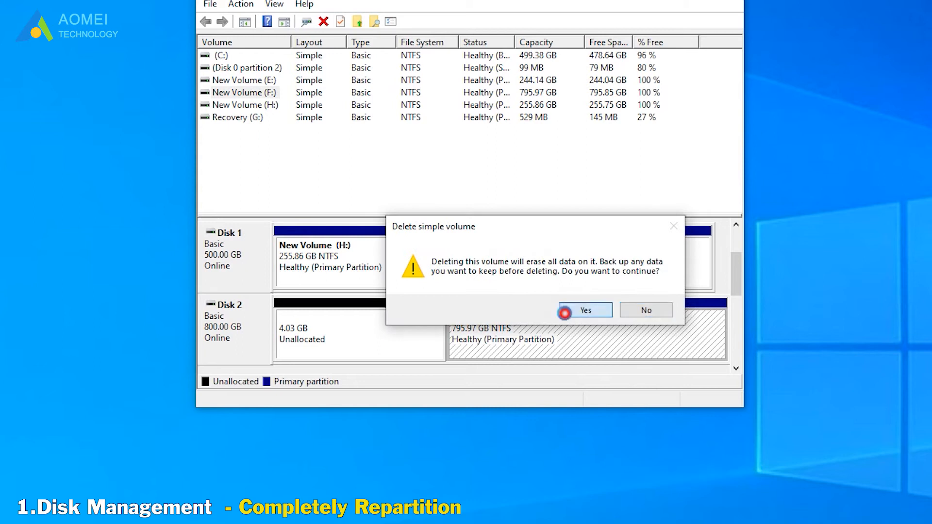
left_click(585, 310)
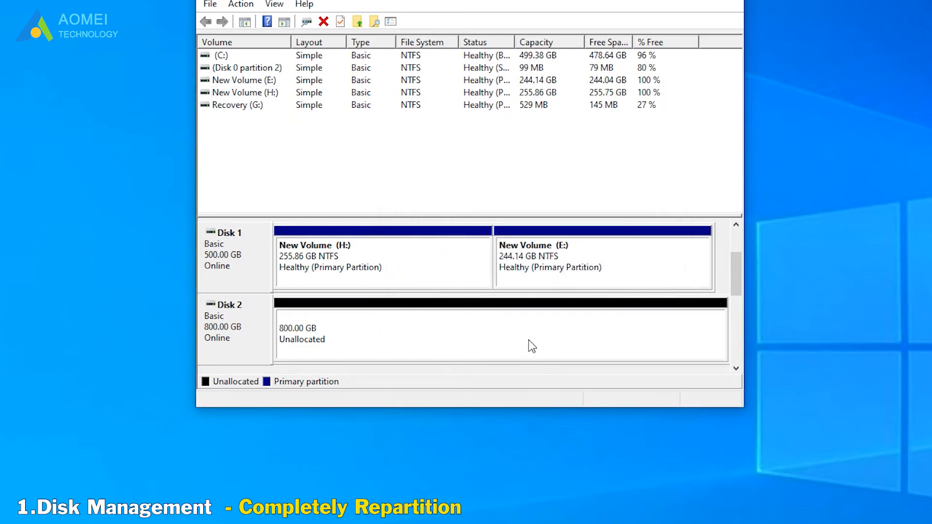
Step: Create one 800 GB NTFS simple volume D: spanning all of Disk 2
right_click(530, 345)
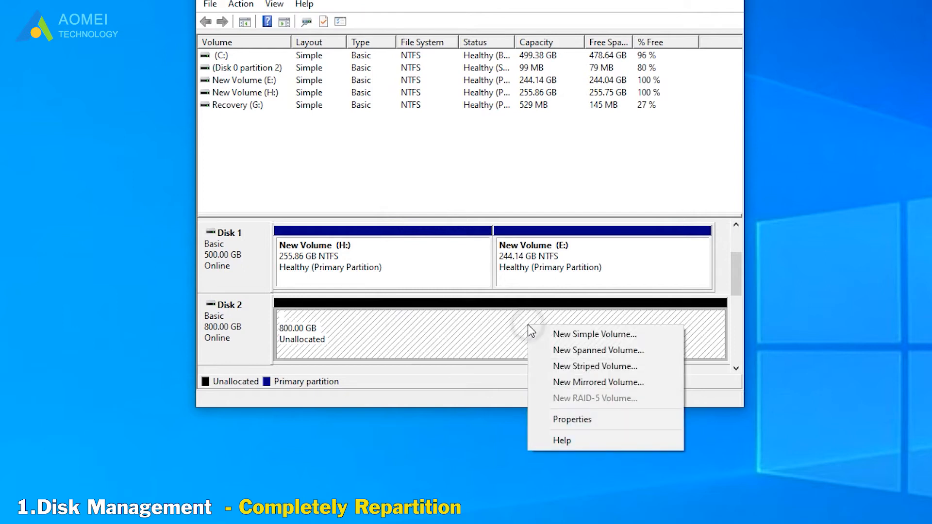
left_click(594, 334)
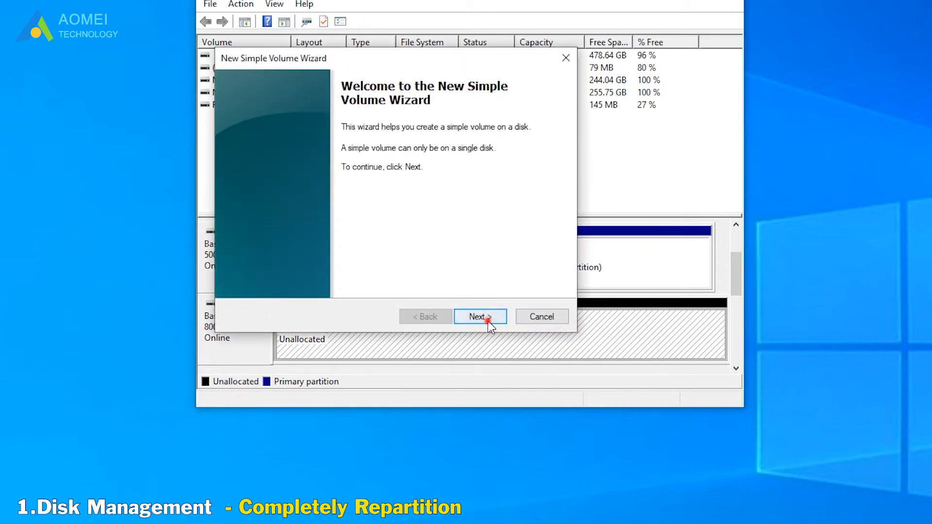
left_click(480, 317)
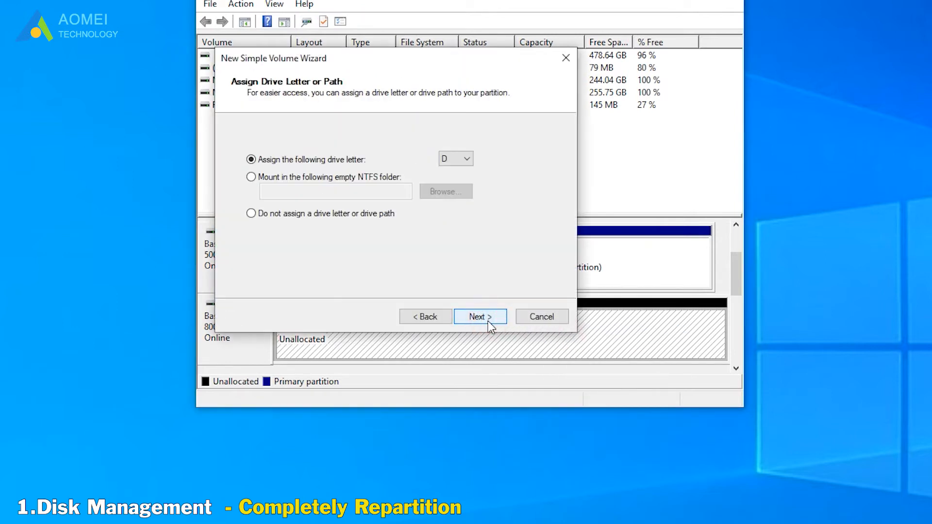
left_click(480, 316)
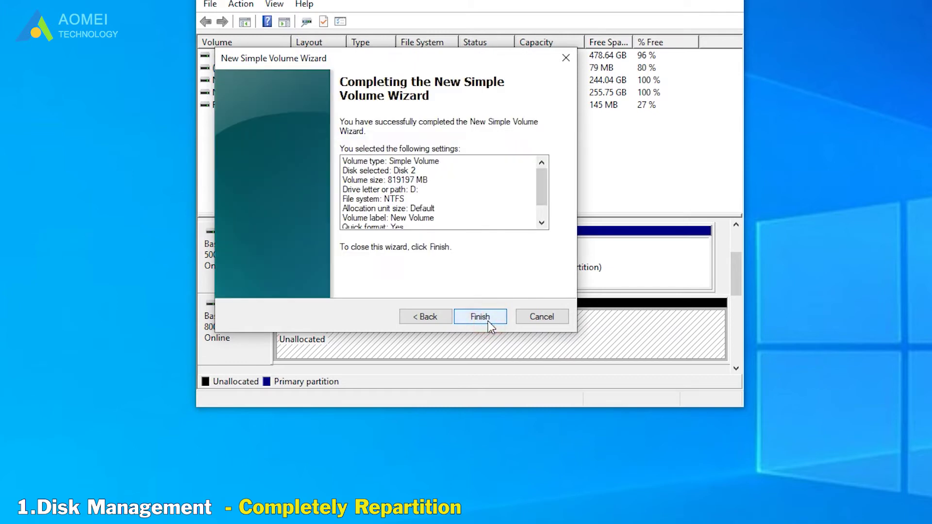
left_click(480, 317)
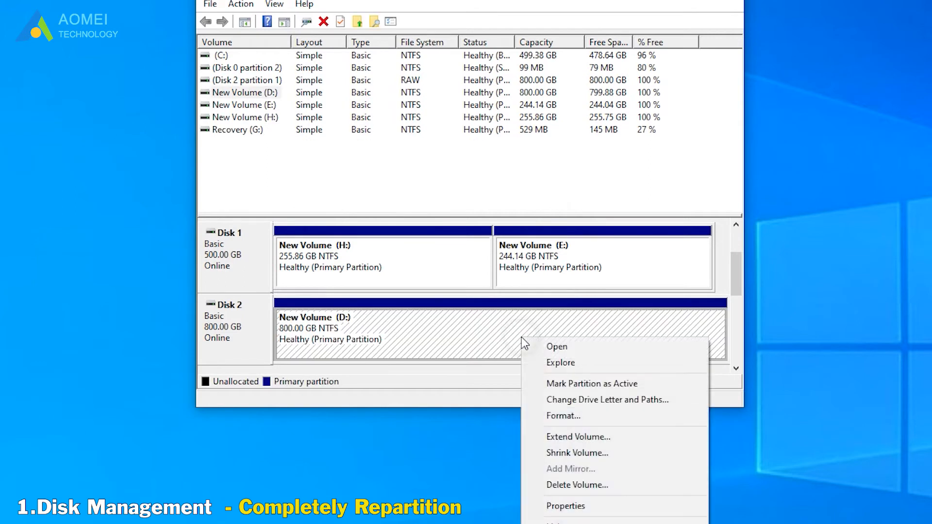
Step: Shrink D: by the maximum amount to 3.05 GB, then bring up the Run prompt
left_click(578, 453)
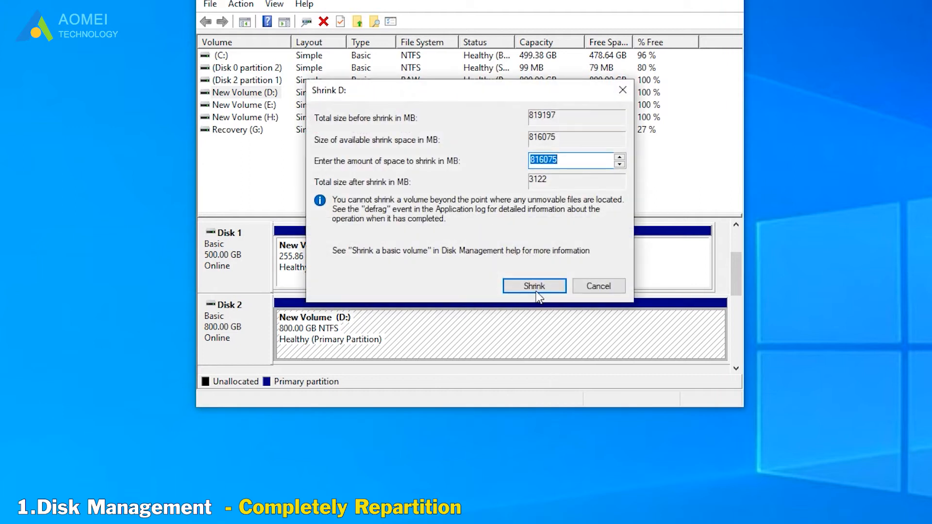
left_click(535, 286)
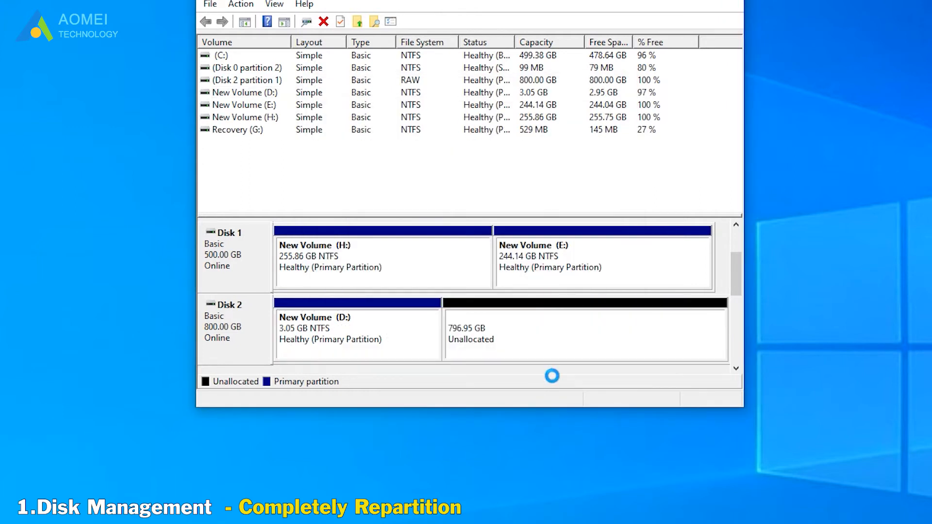
key("Win+R")
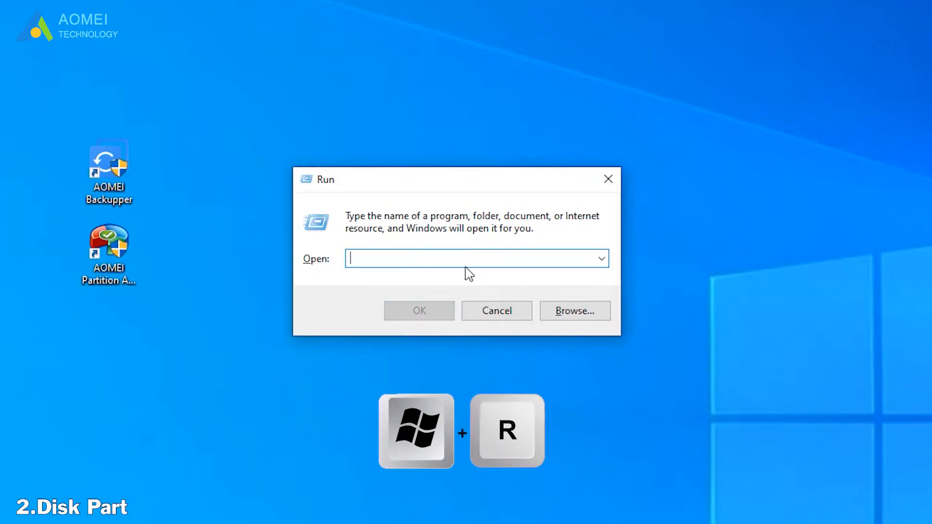
Step: Launch DiskPart by choosing diskpart from the Run box suggestions
type("disk")
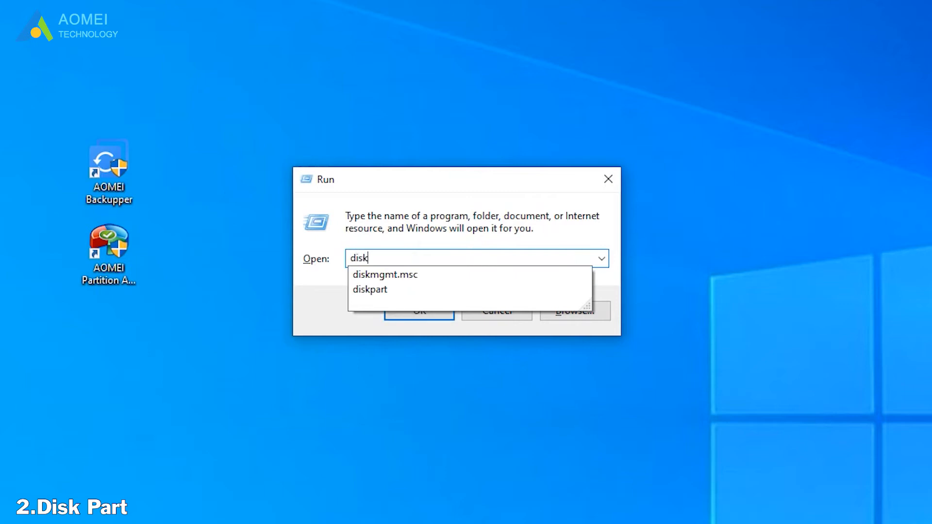
left_click(419, 310)
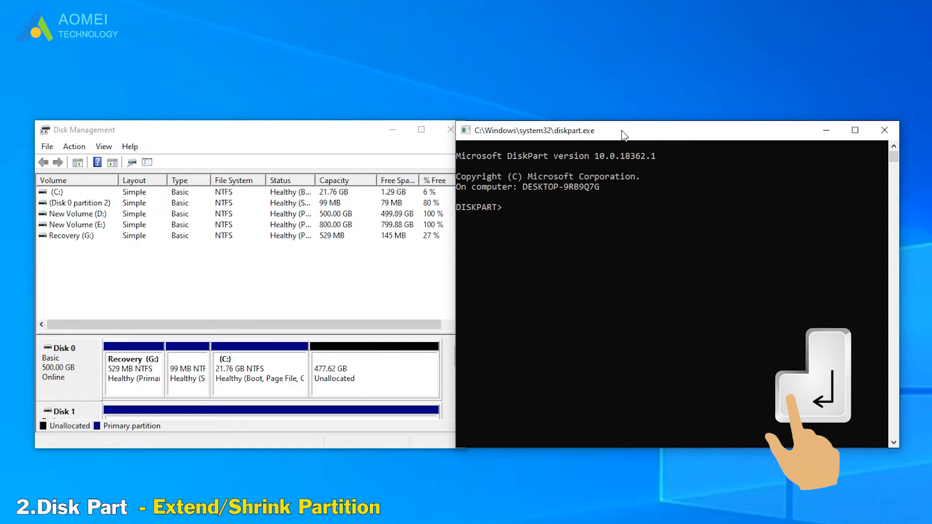
Step: List volumes, select volume 3 (C:) and extend it by size=1000 MB
type("list vo")
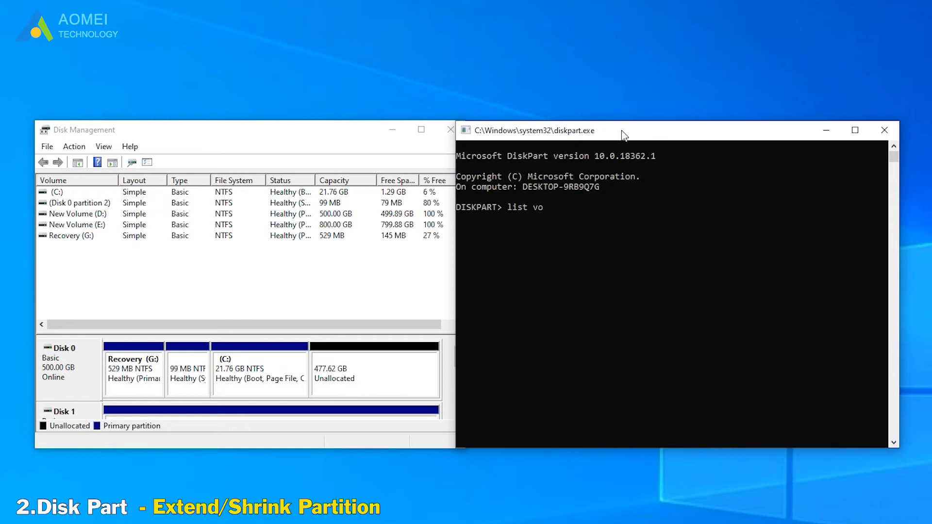
key("Enter")
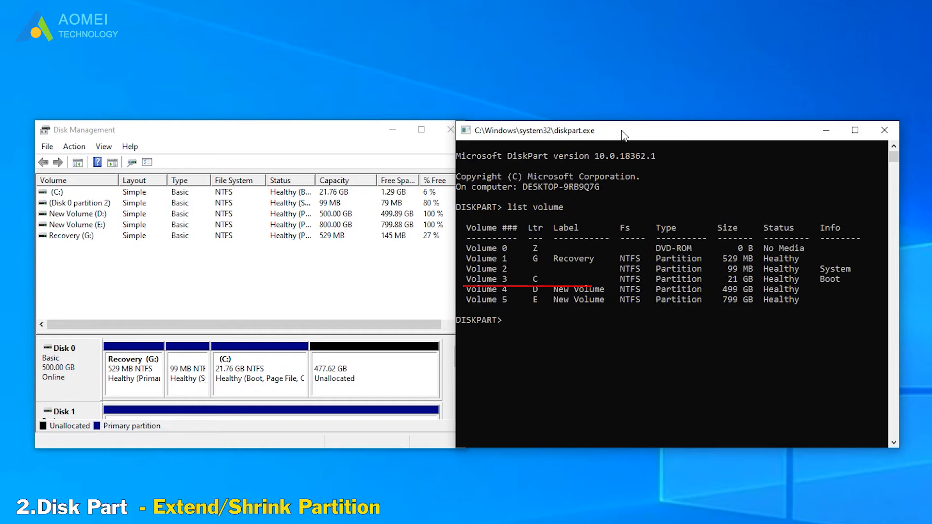
type("select volume 3")
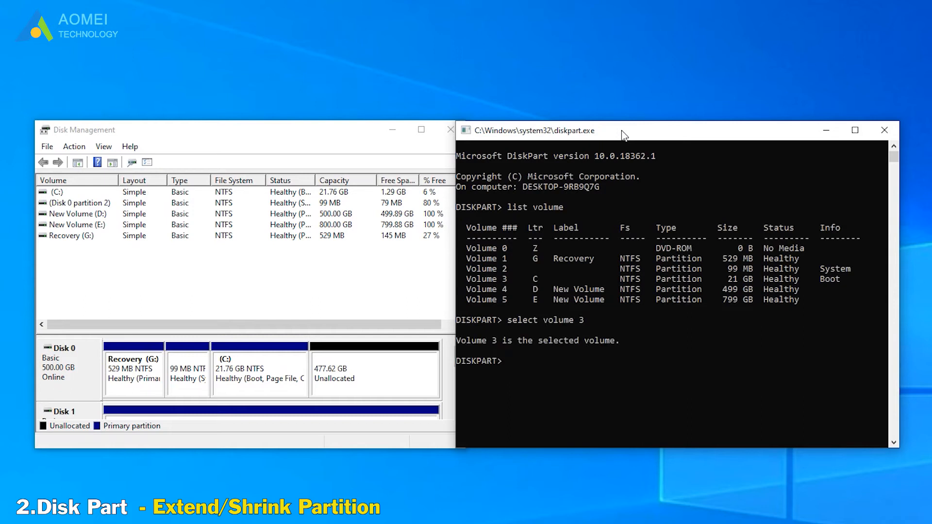
type("extend")
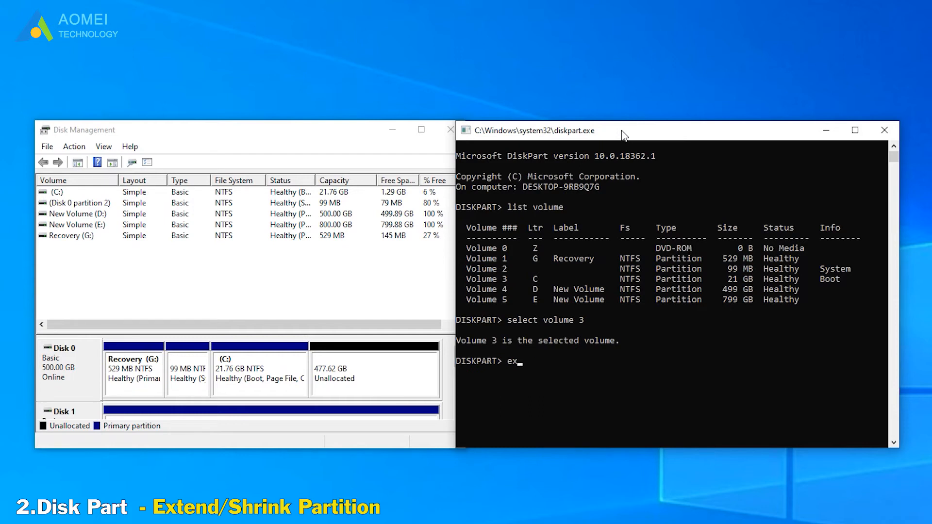
type("shrink size")
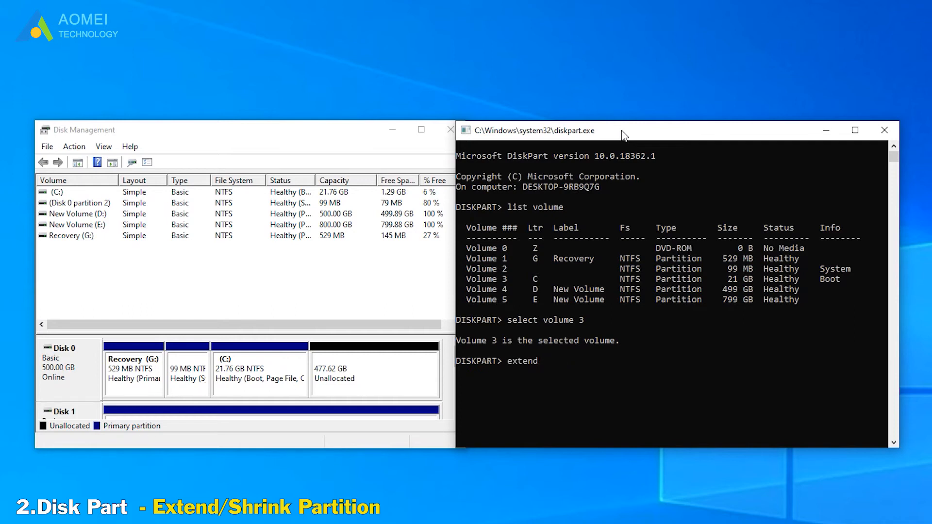
type("size=1000")
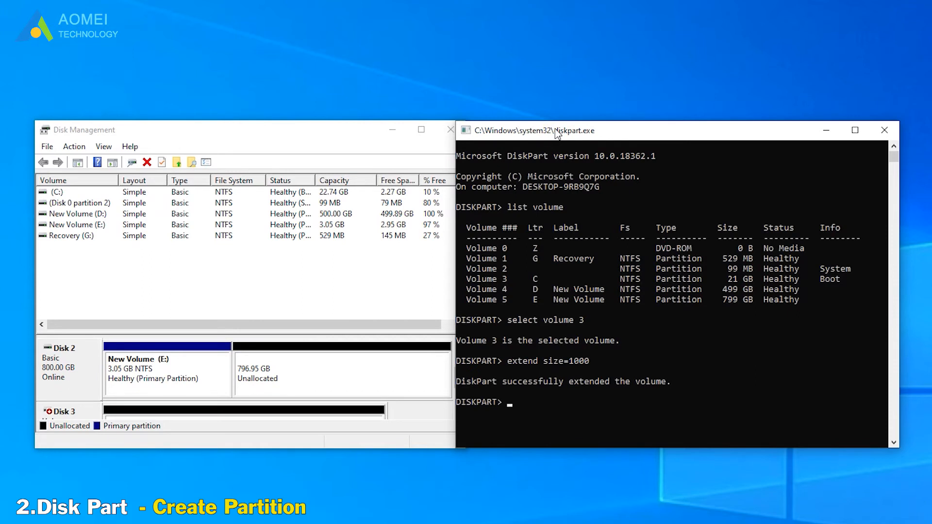
Step: List disks, select disk 2 and create a primary partition with size=1000 in DiskPart
type("list")
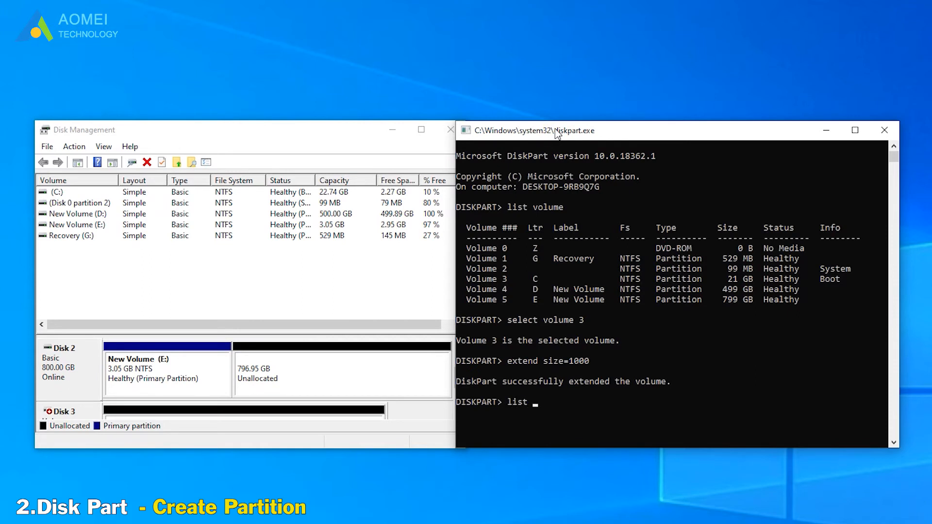
type("list disk")
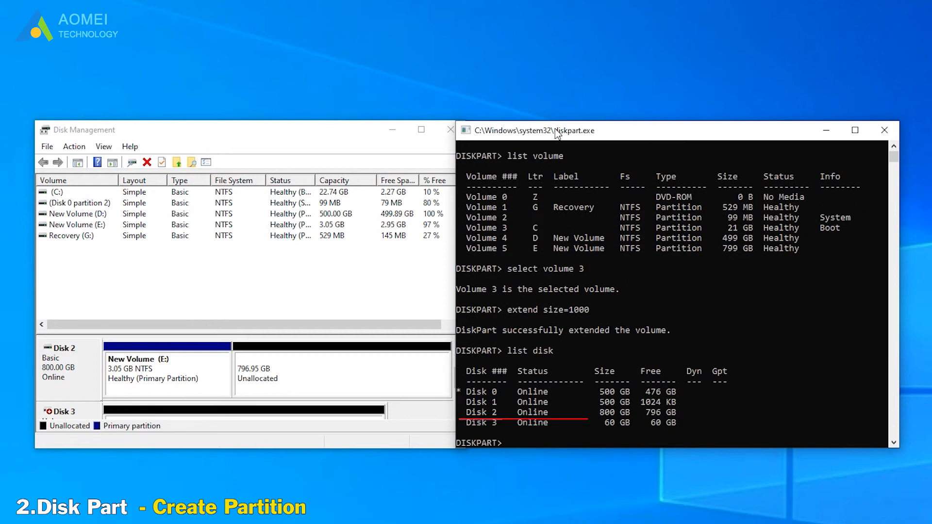
type("select disk 2")
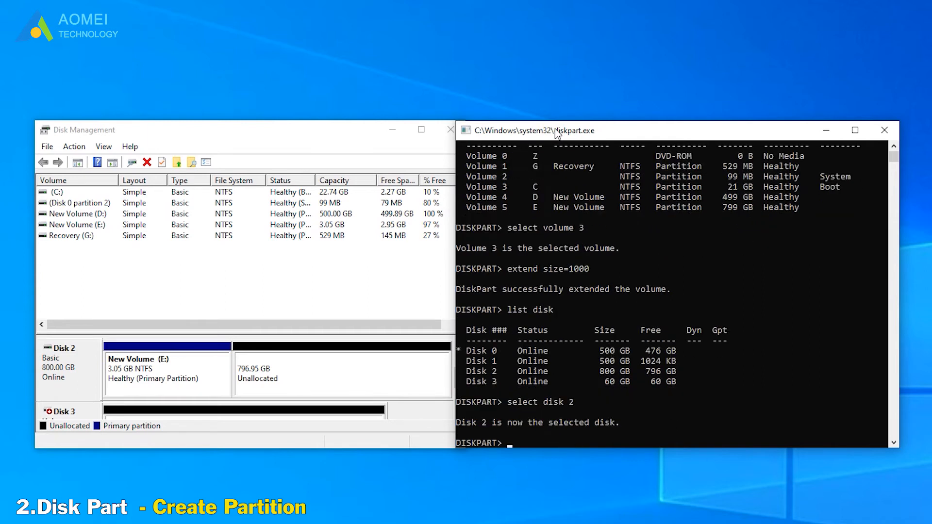
type("create partition primary size")
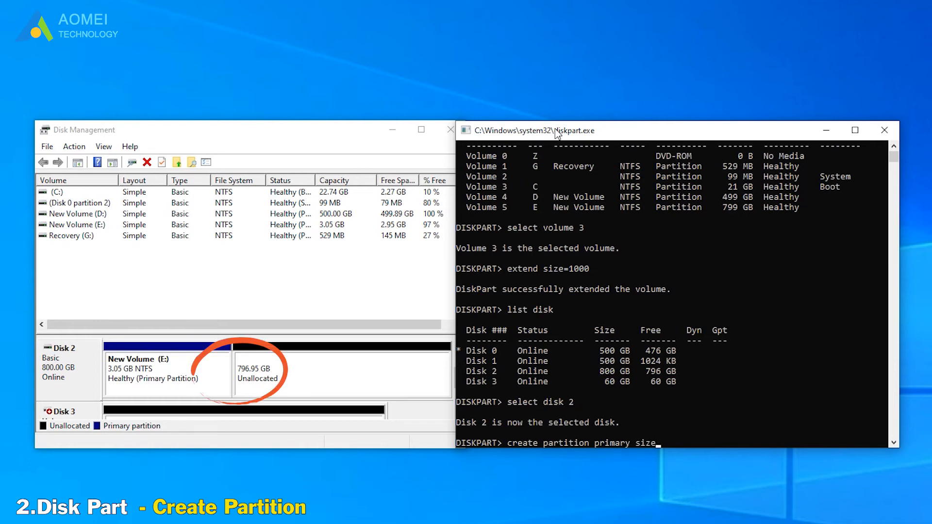
type("=1000")
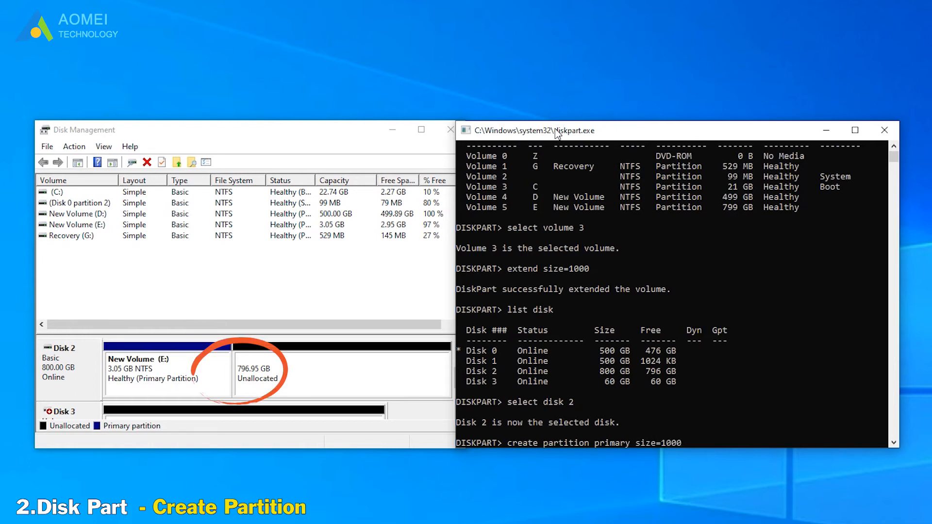
key("enter")
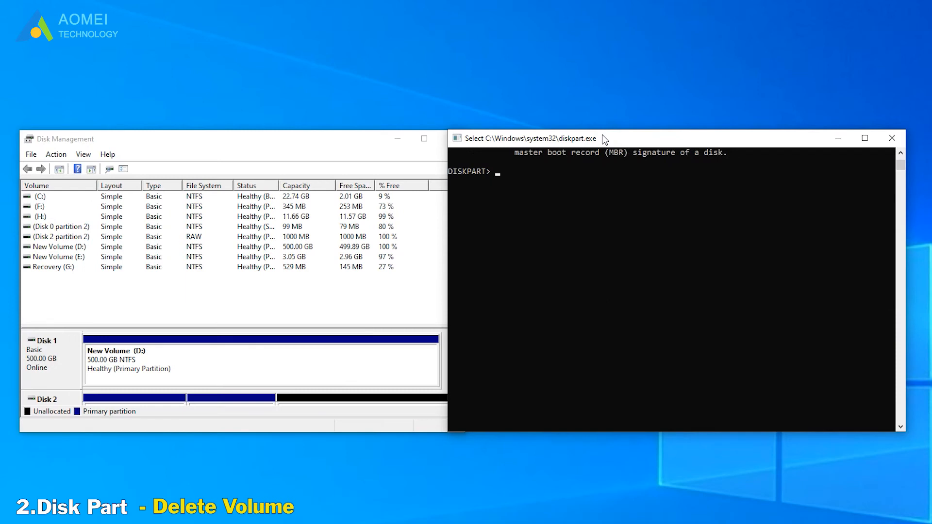
Step: List volumes, select volume 4 (D: New Volume) and delete it in DiskPart
type("l")
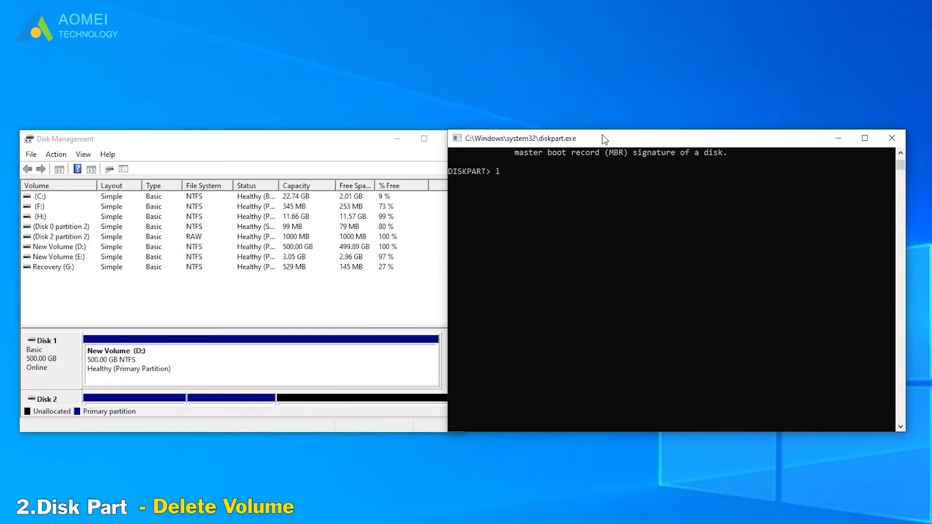
type("ist volume")
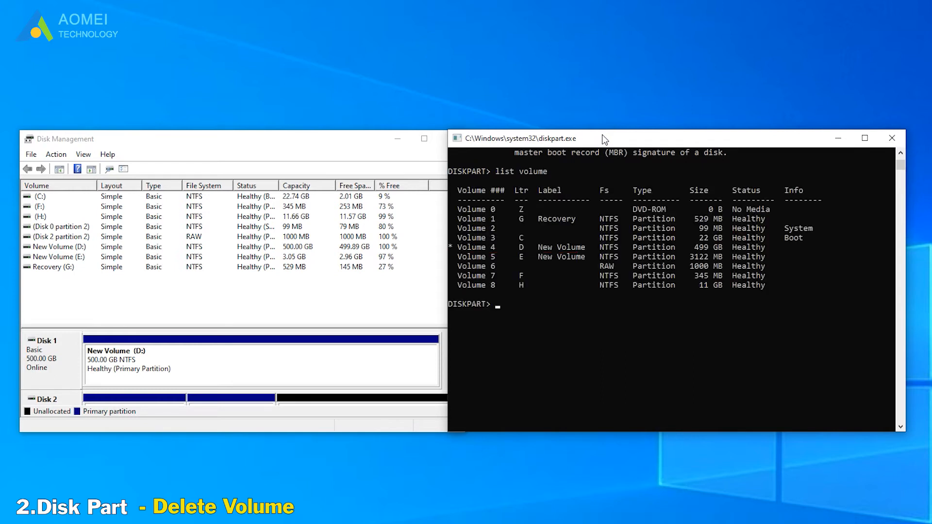
type("s")
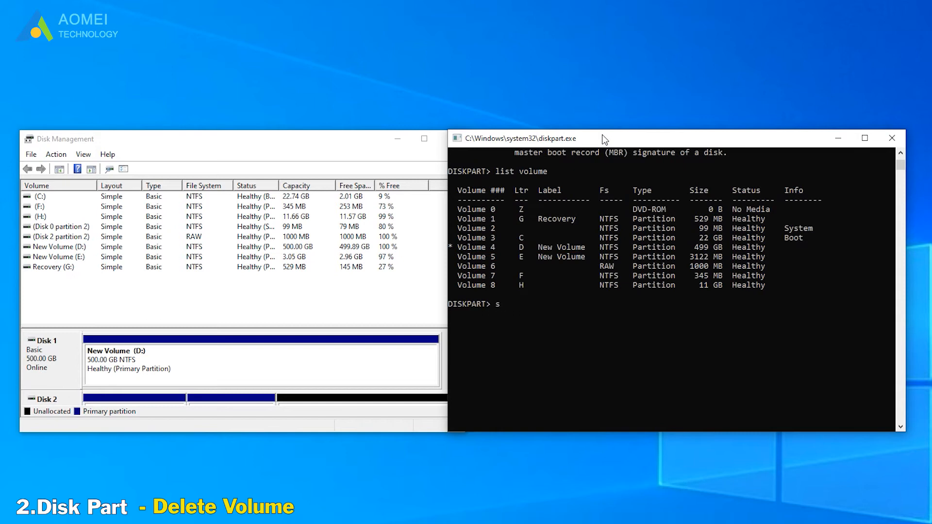
type("elect volume 4")
type("del")
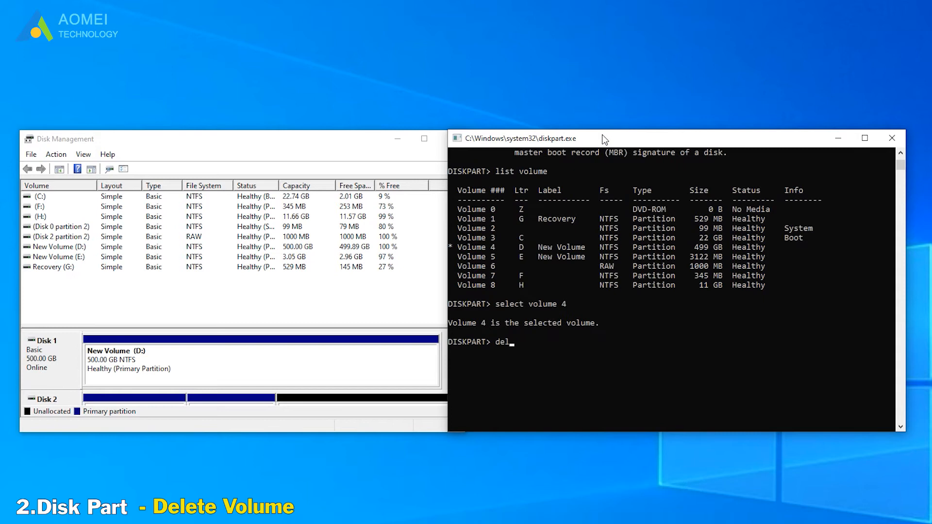
type("ete")
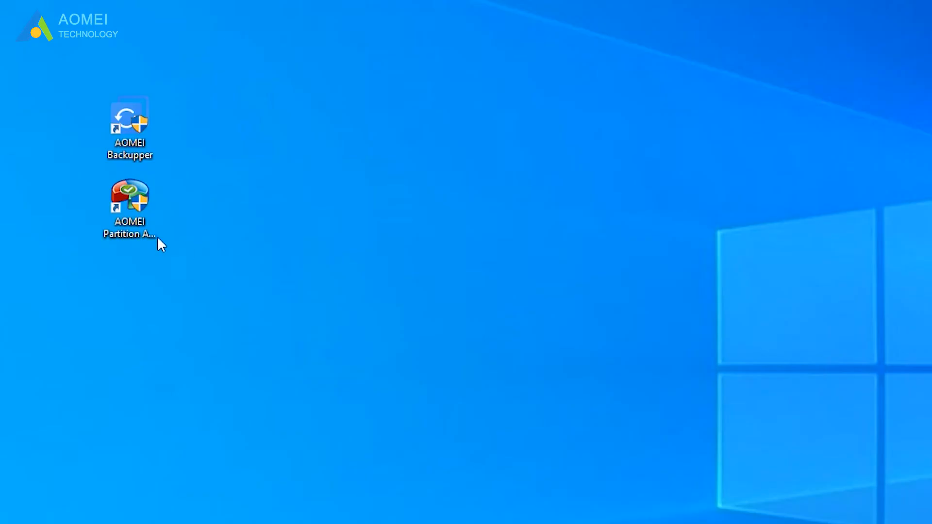
Step: Launch AOMEI Partition Assistant from its desktop shortcut
double_click(129, 197)
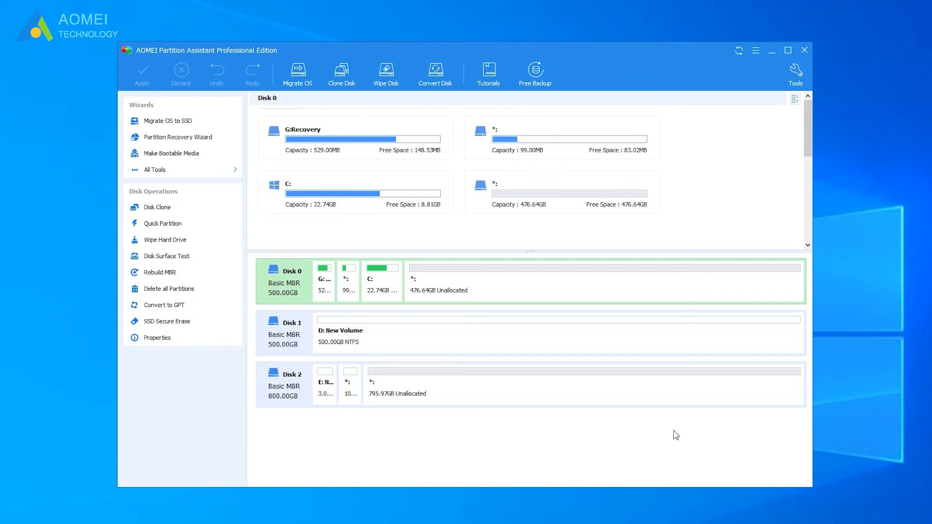
mouse_move(581, 435)
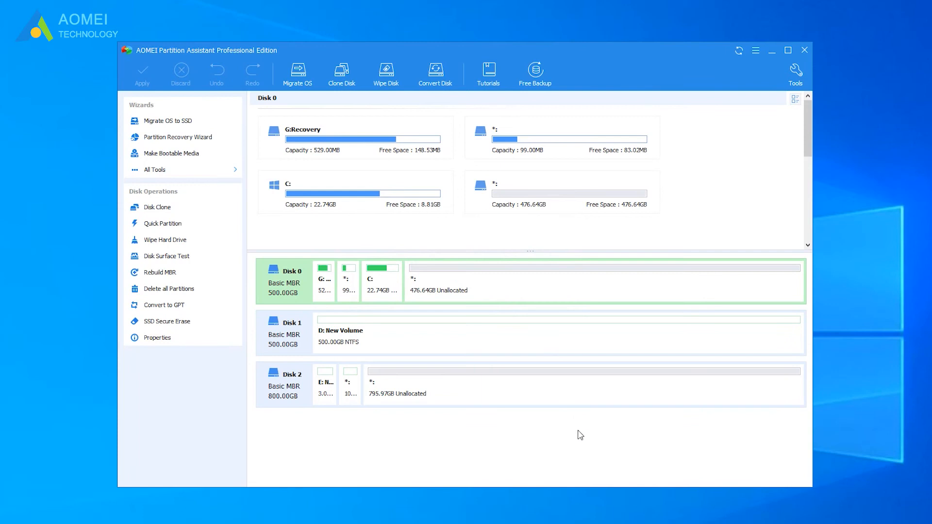
Step: Refresh the disk list so Disk 3 (60 GB, F:, H:, 9.32 GB unallocated) appears and select it
left_click(742, 50)
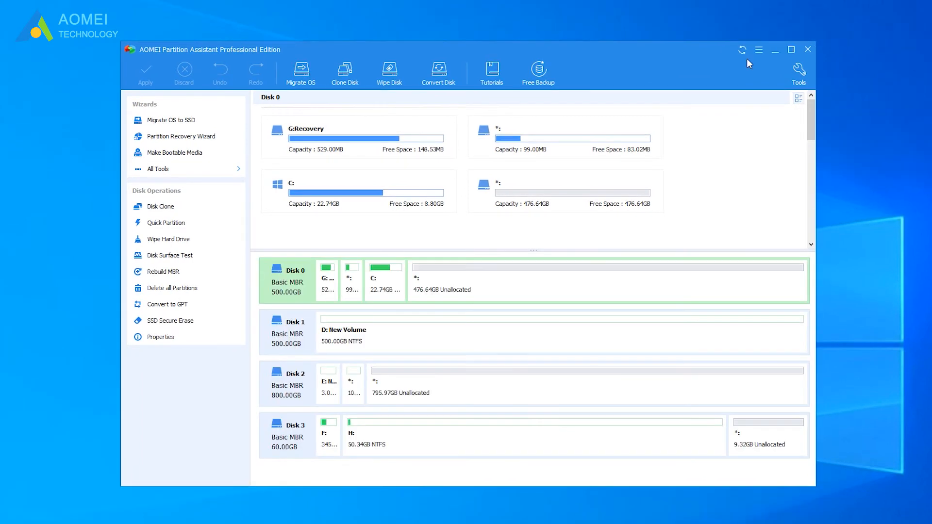
left_click(435, 333)
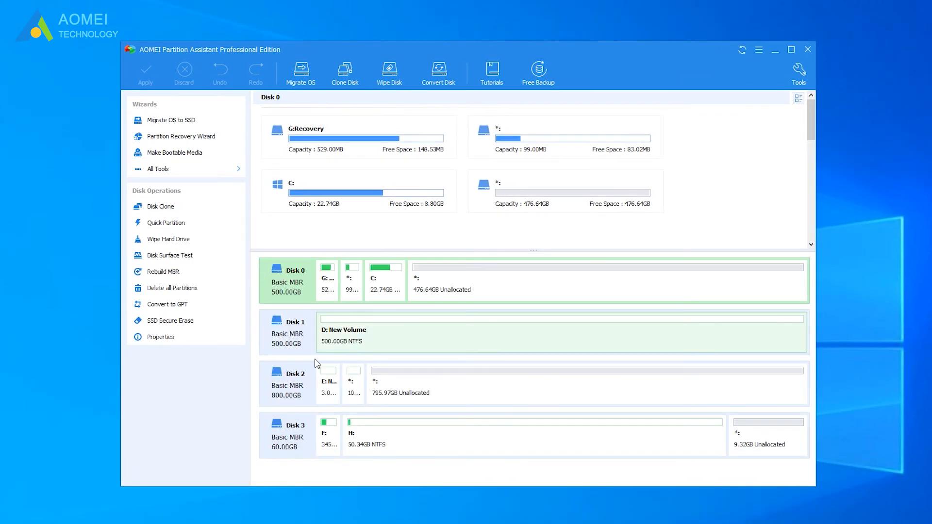
left_click(287, 436)
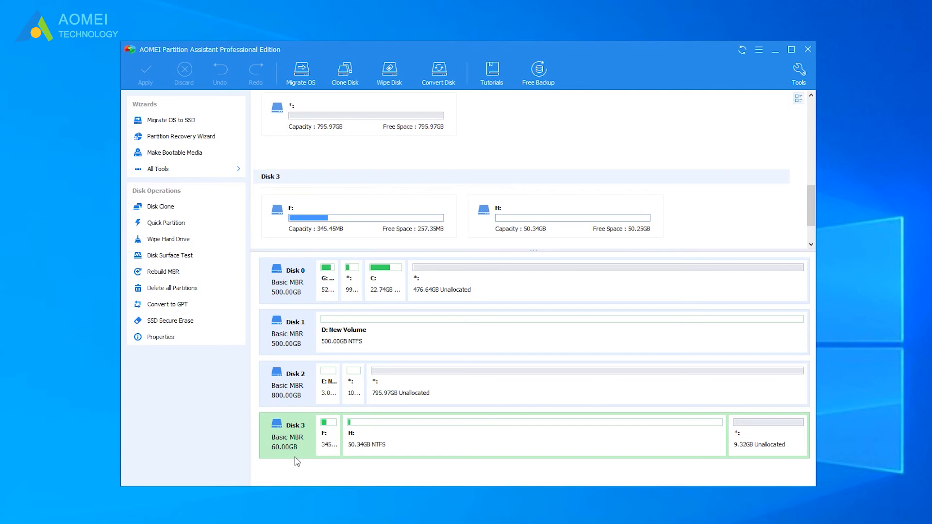
mouse_move(313, 439)
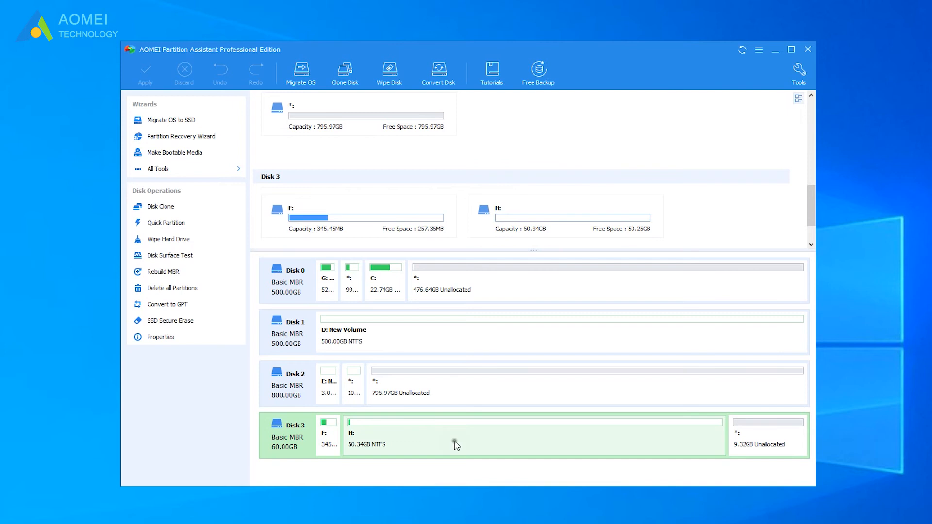
Step: Resize H: on Disk 3 from 50.34 GB down to 11.66 GB in Resize/Move Partition
right_click(456, 445)
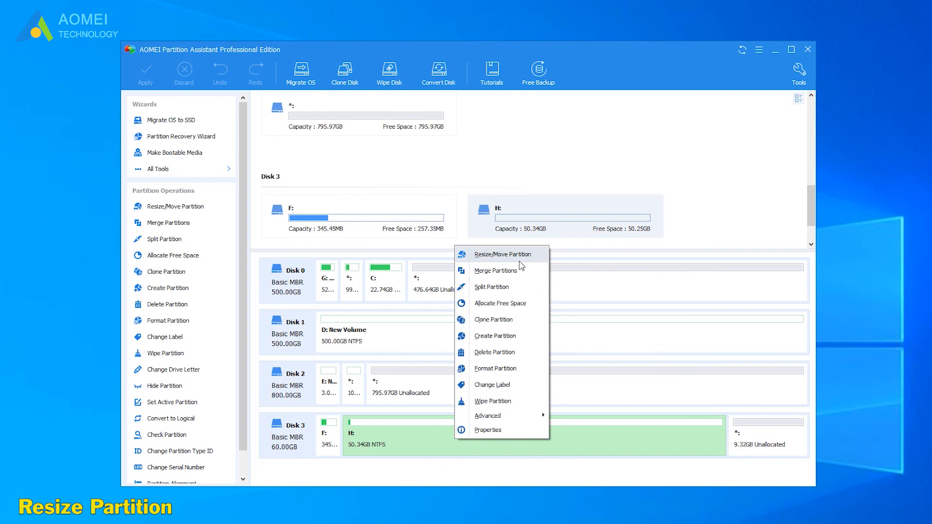
left_click(503, 254)
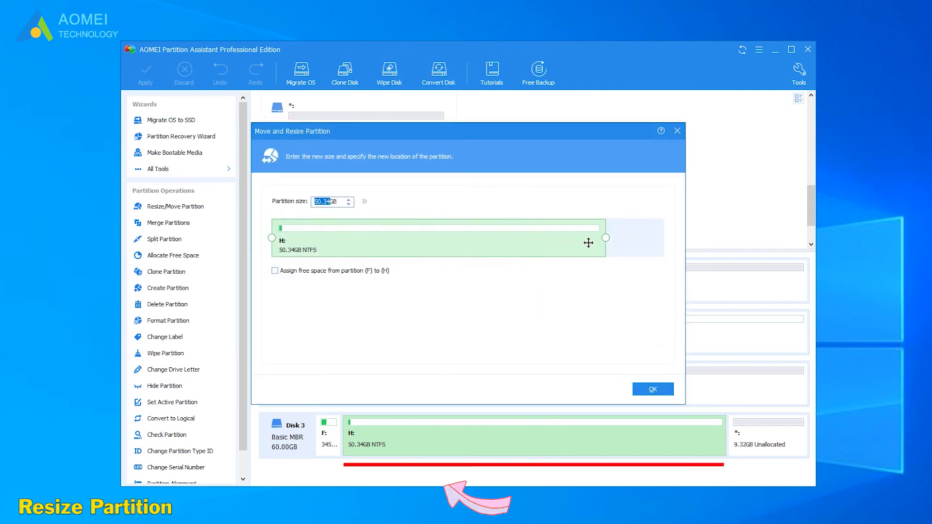
left_click_drag(605, 238, 409, 238)
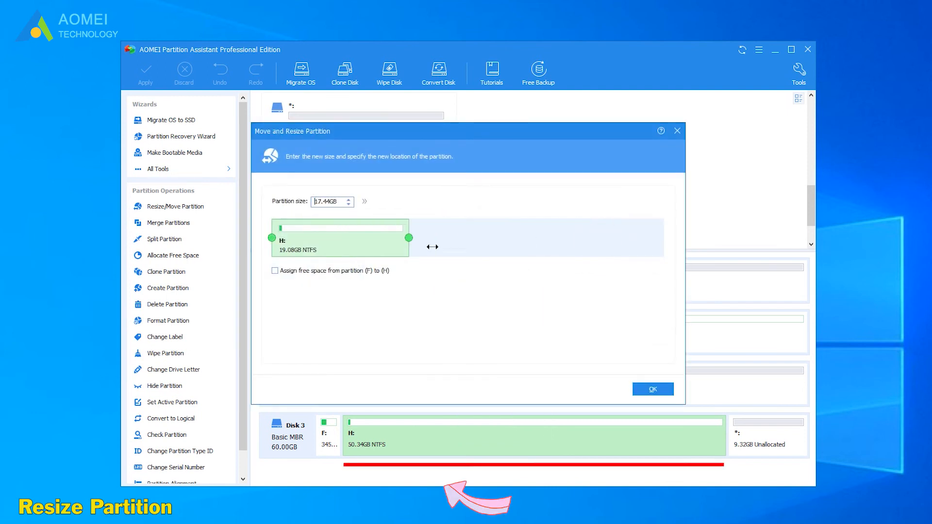
left_click_drag(408, 238, 363, 238)
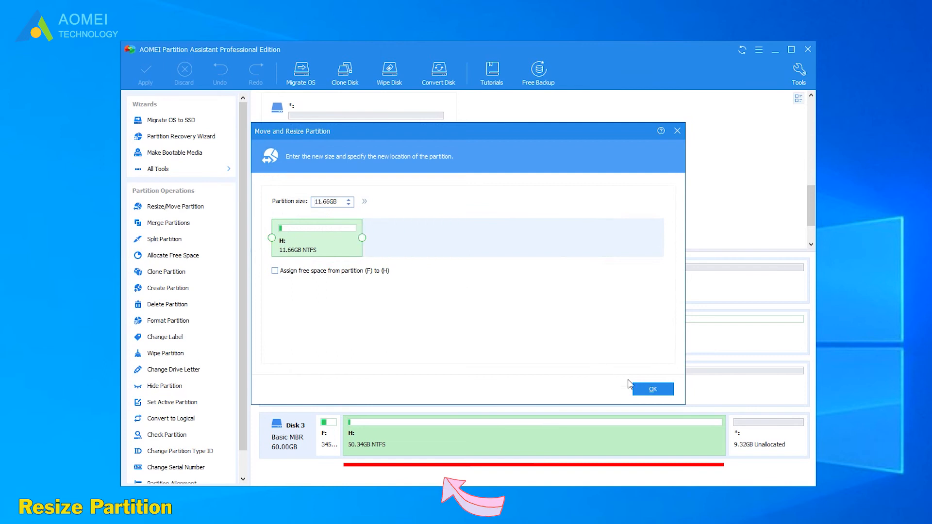
left_click(652, 389)
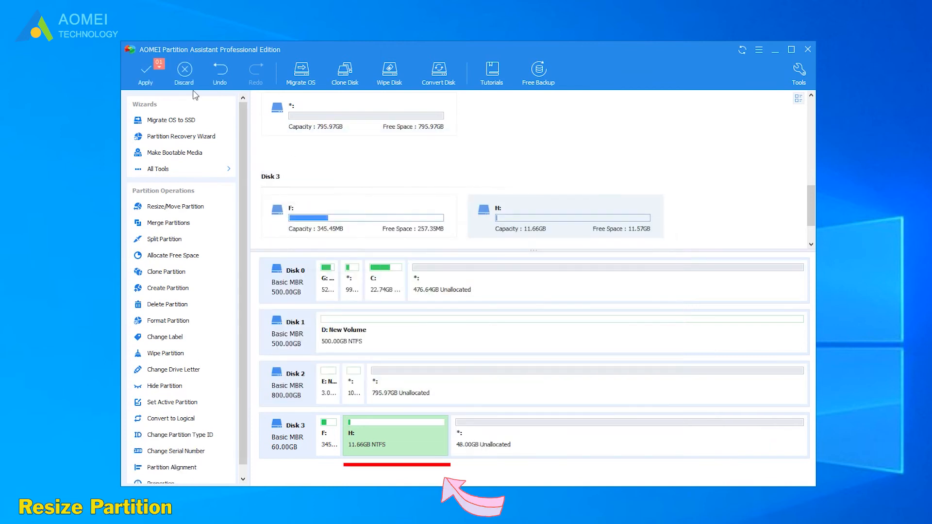
Step: Apply the pending resize so H: is 11.66 GB followed by 48.00 GB unallocated
left_click(146, 69)
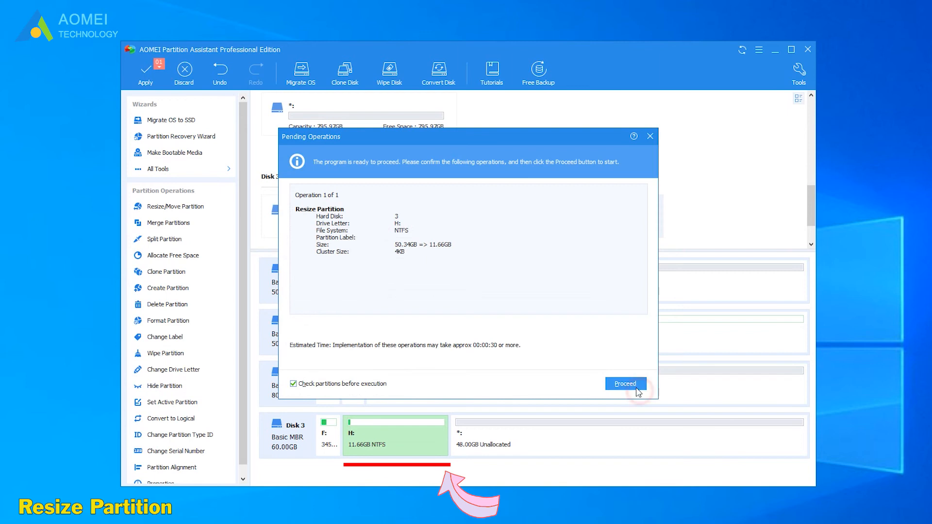
left_click(625, 383)
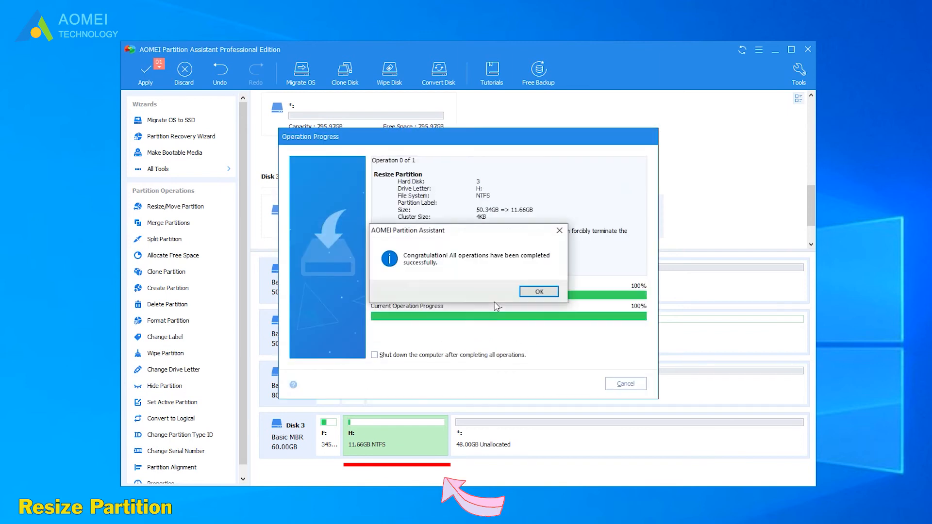
left_click(539, 291)
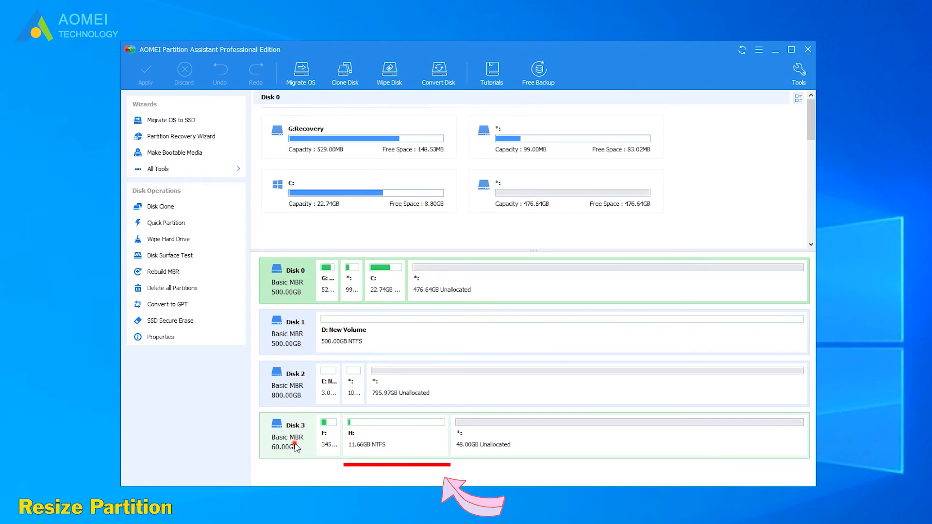
left_click(296, 437)
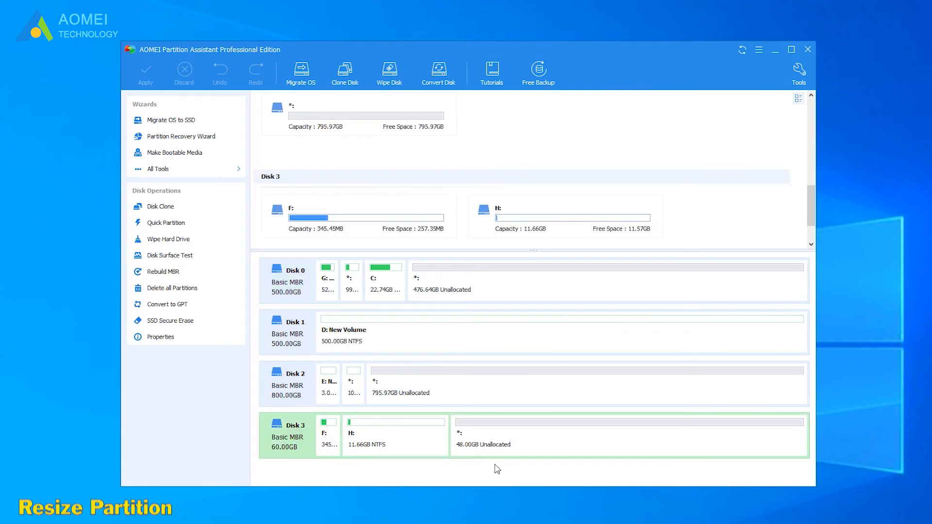
Step: Merge the 48.00 GB unallocated space into H:, making it 59.66 GB
right_click(394, 436)
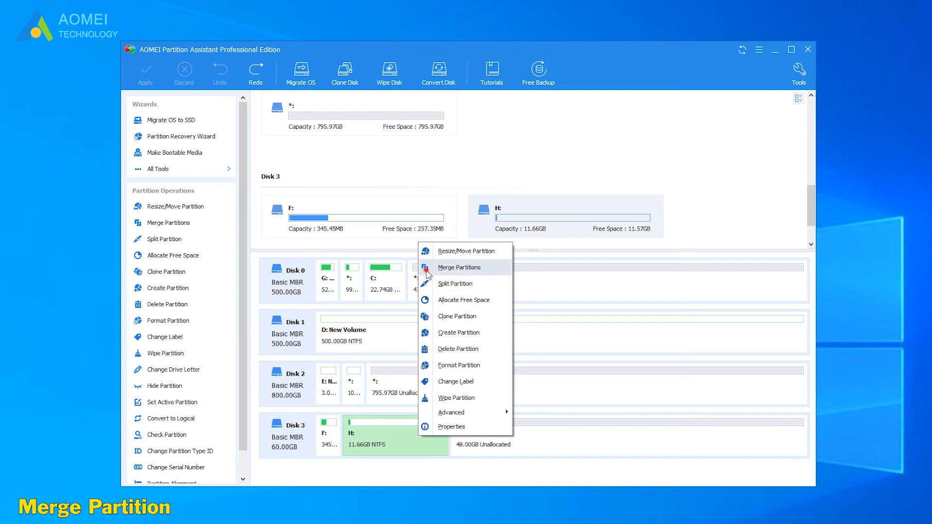
left_click(460, 267)
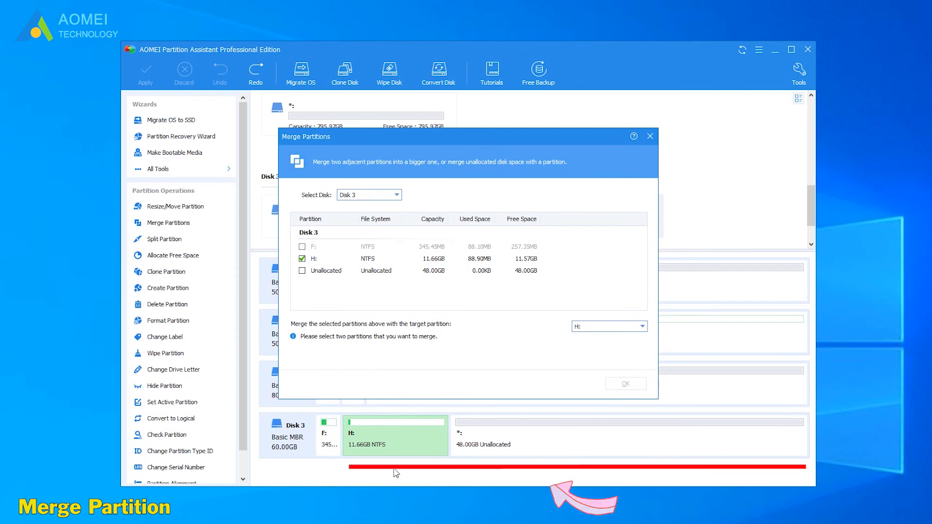
left_click(302, 271)
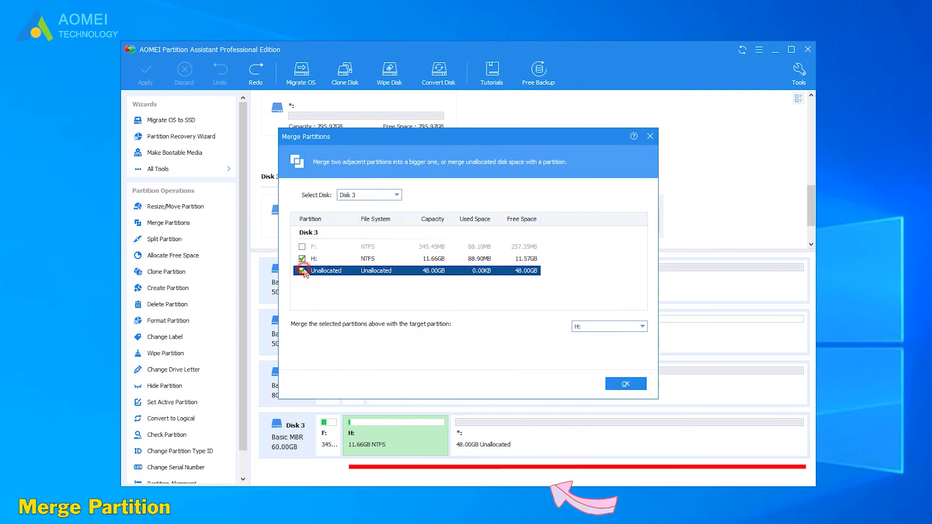
left_click(626, 383)
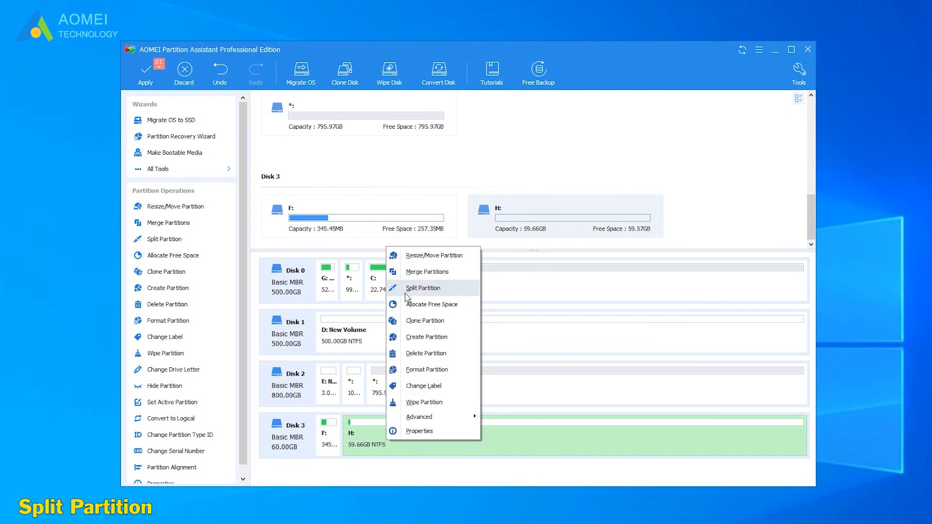
Step: Split H: into a 48.00 GB H: and a new 11.66 GB I: partition
left_click(423, 288)
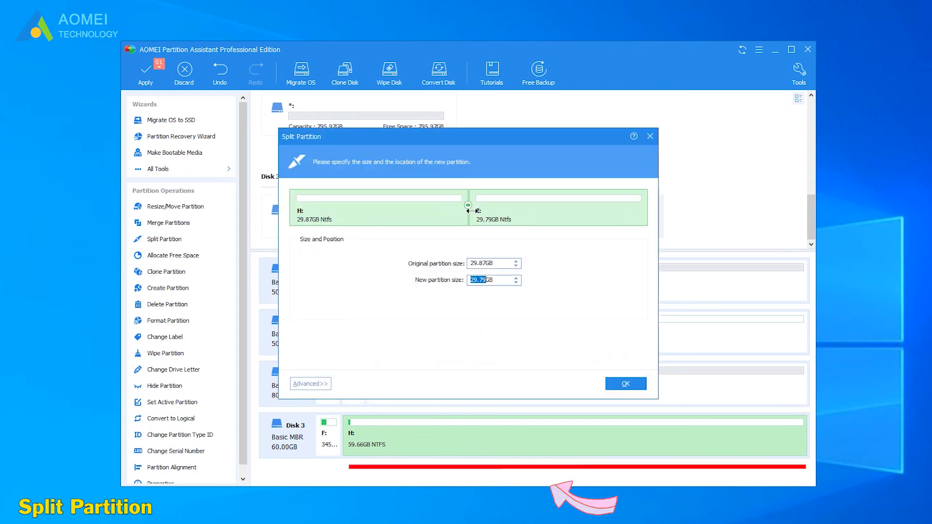
left_click_drag(468, 205, 555, 205)
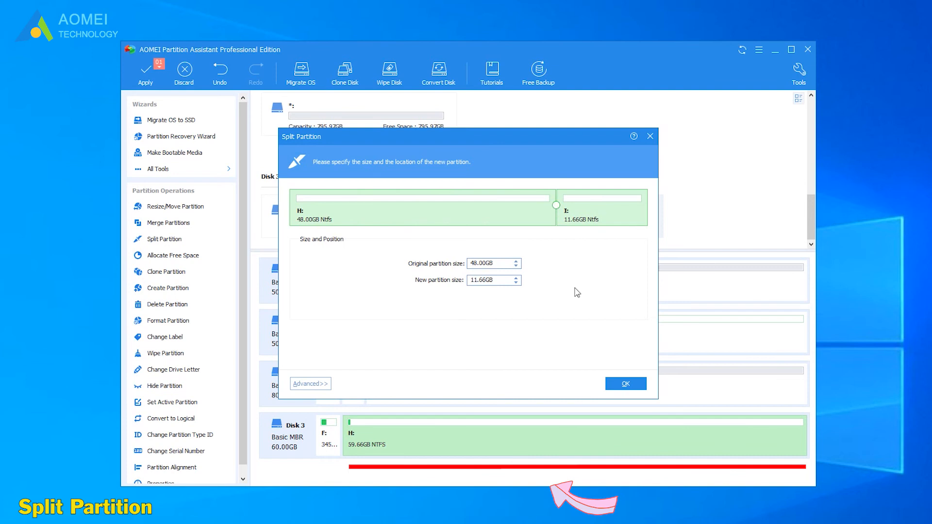
left_click(626, 383)
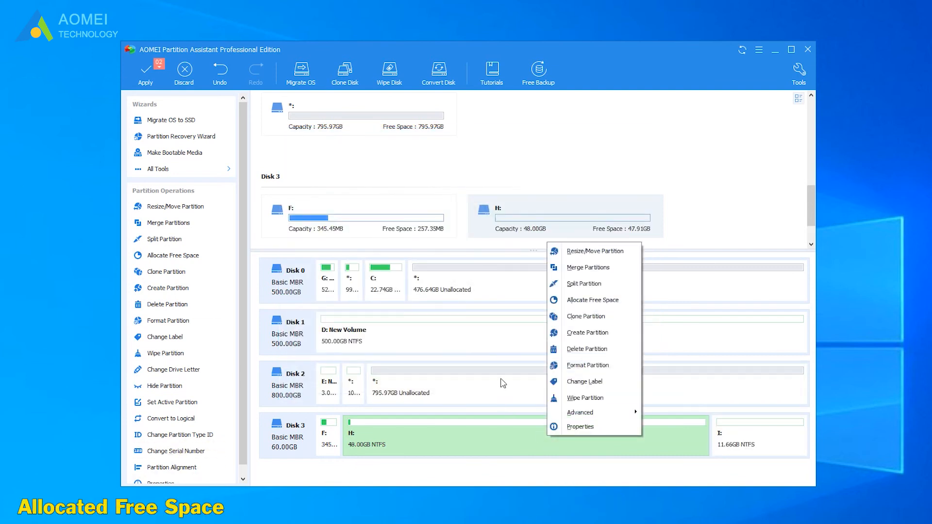
mouse_move(593, 308)
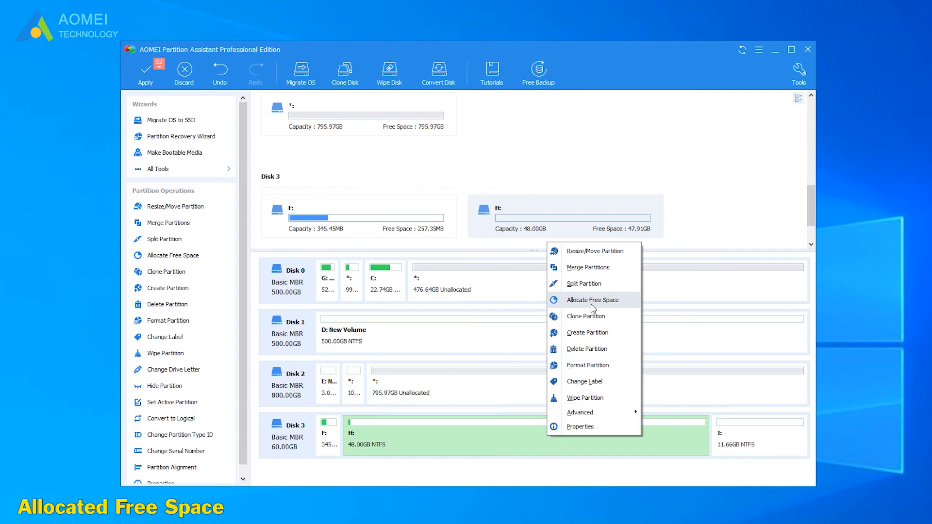
Step: Allocate free space from H: to F: so F: becomes 24.05 GB and H: 24.29 GB
left_click(593, 300)
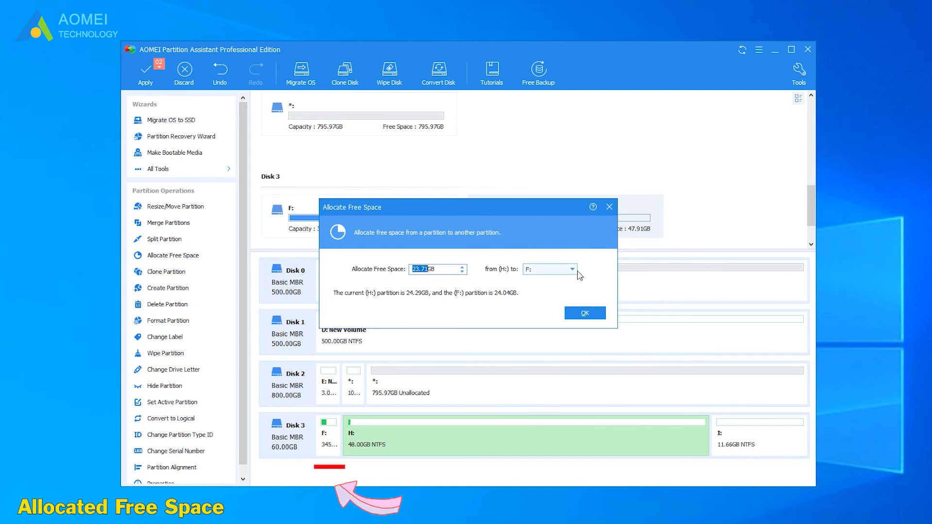
left_click(585, 312)
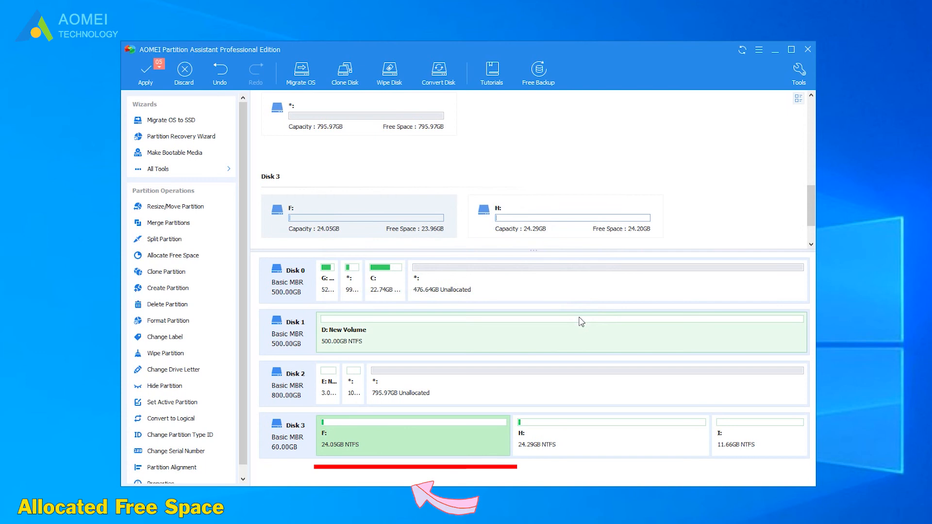
Step: Clone partition H: into Disk 0's unallocated space as new partition J: Clone of H
right_click(556, 443)
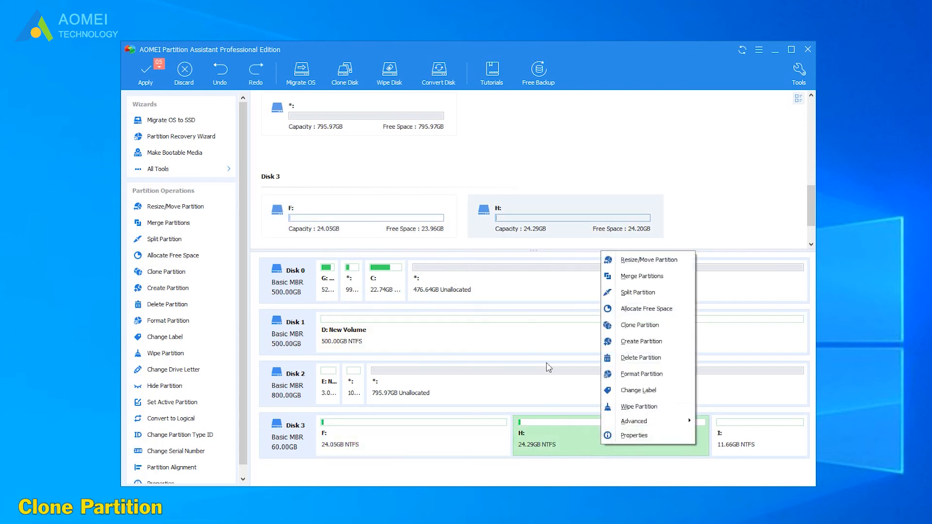
left_click(640, 325)
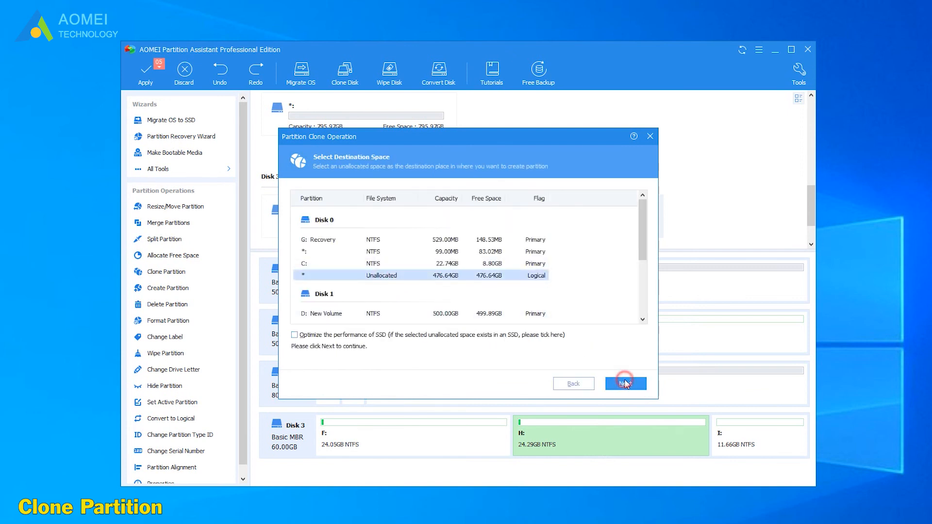
left_click(626, 383)
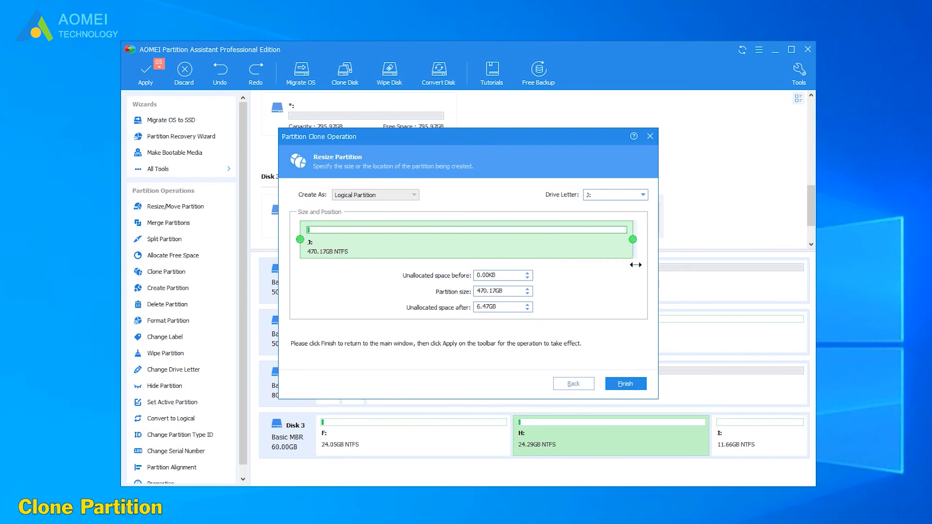
left_click(625, 383)
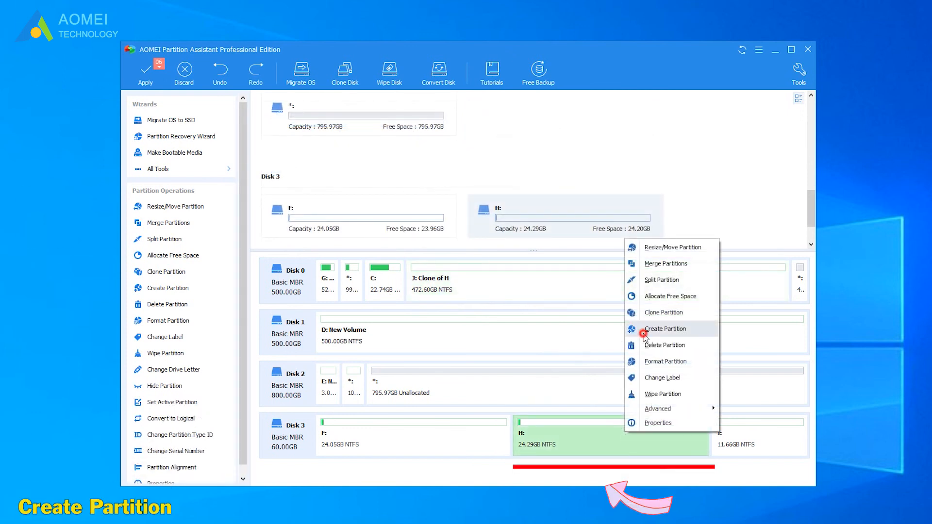
Step: Create a new 17.16 GB partition K: from H:, leaving H: at 7.13 GB
left_click(665, 328)
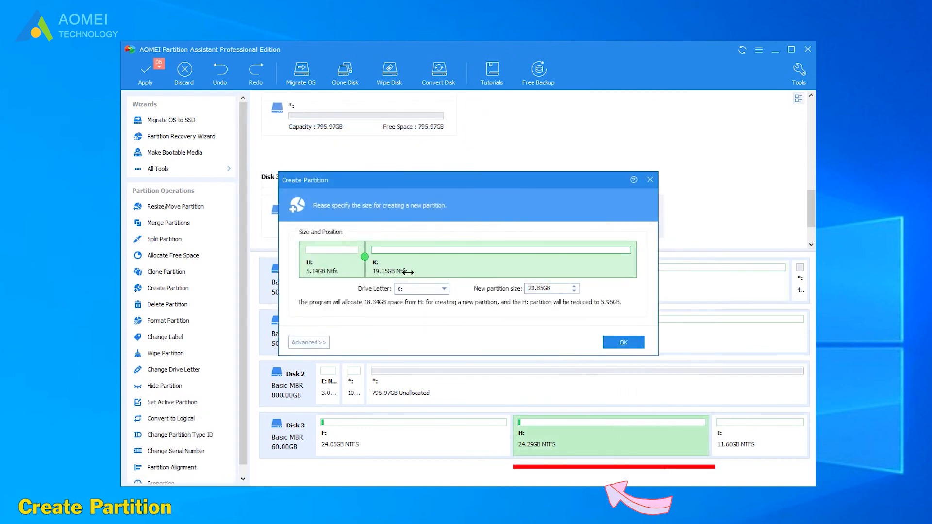
left_click(624, 342)
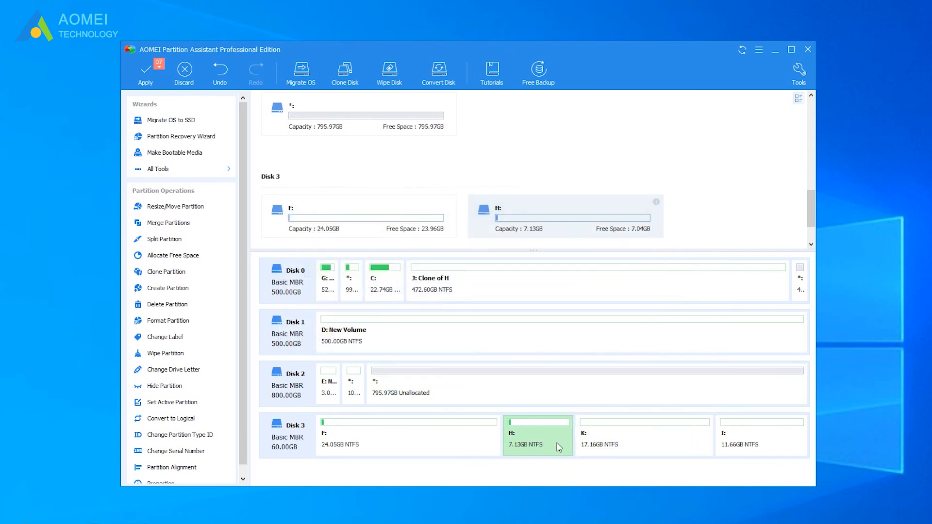
right_click(558, 447)
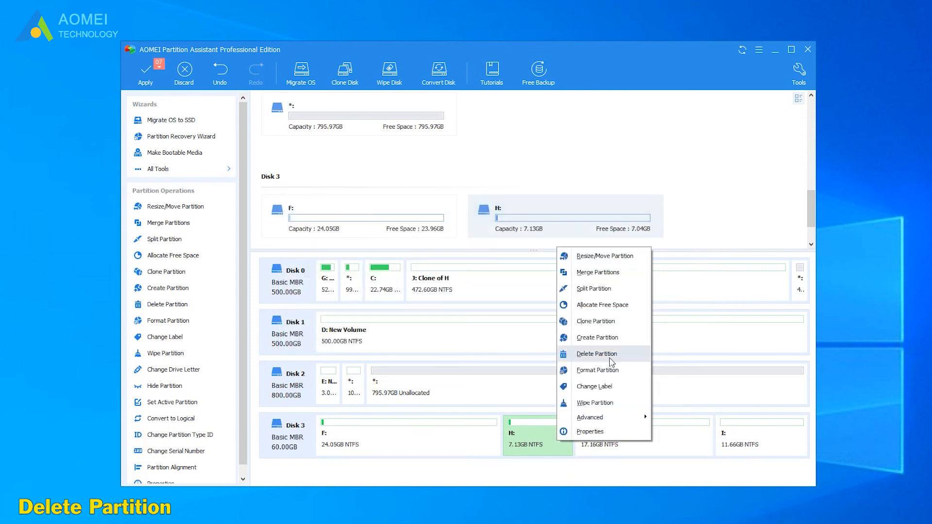
left_click(597, 353)
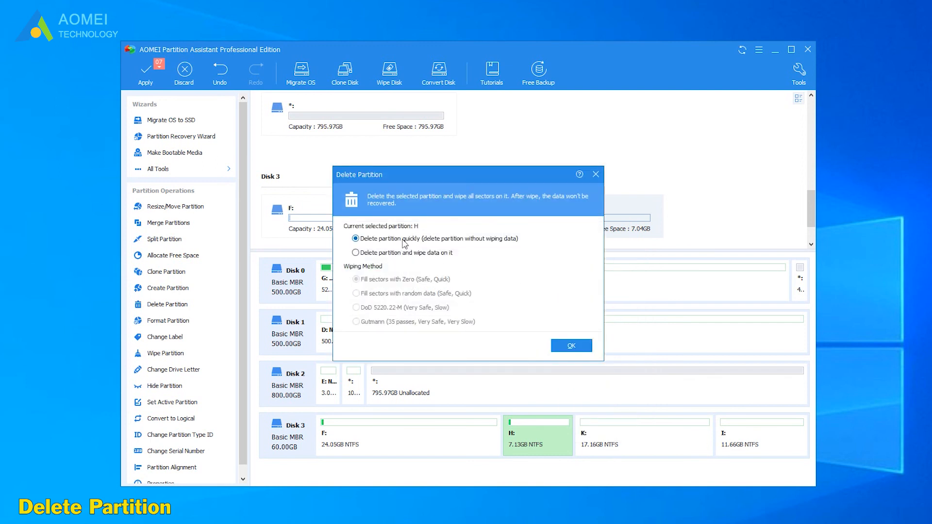
left_click(356, 253)
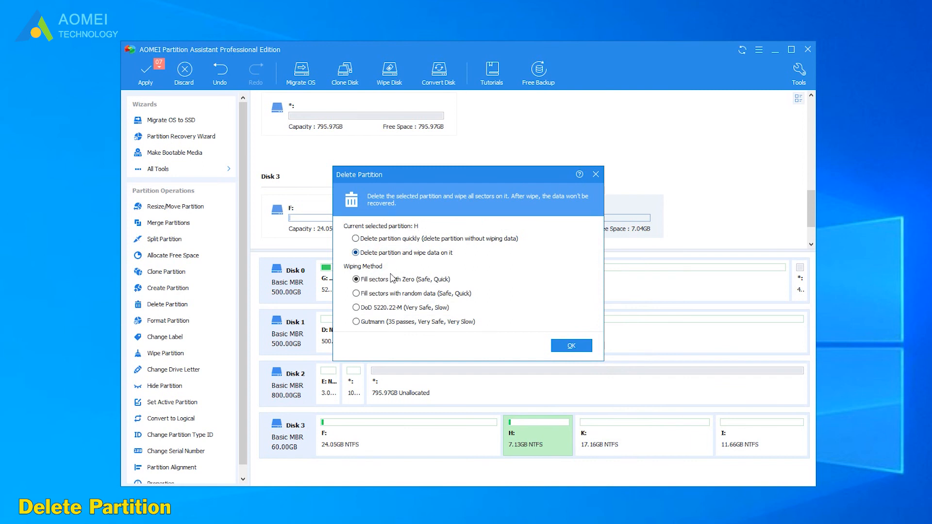
mouse_move(396, 327)
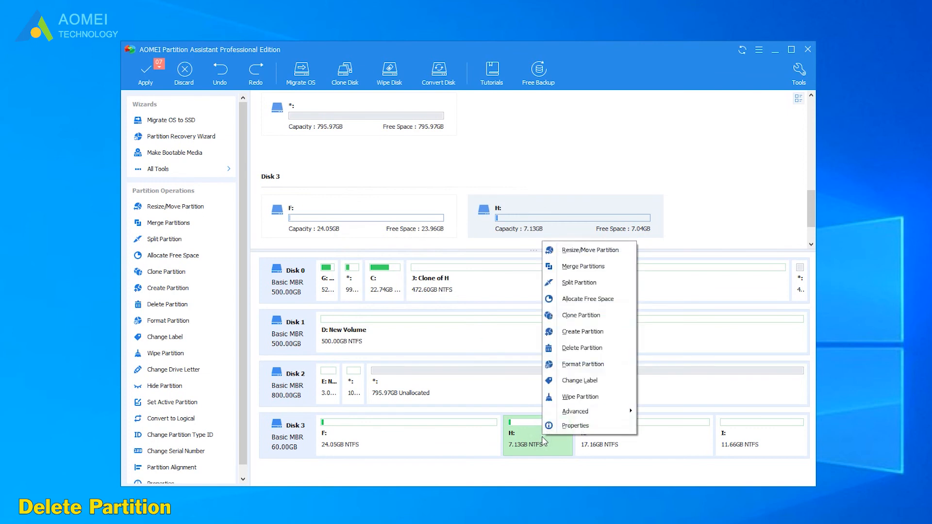
mouse_move(576, 367)
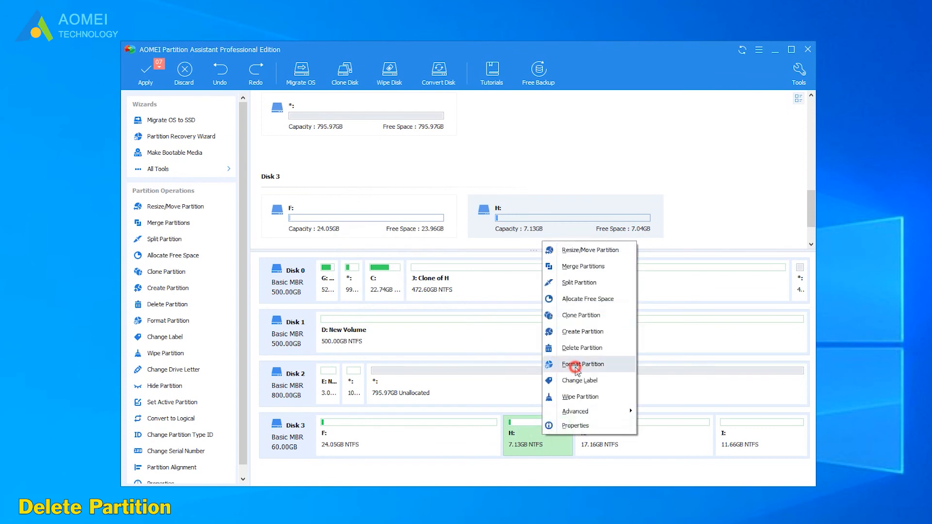
Step: Queue a format of H: as NTFS with the default cluster size
left_click(582, 364)
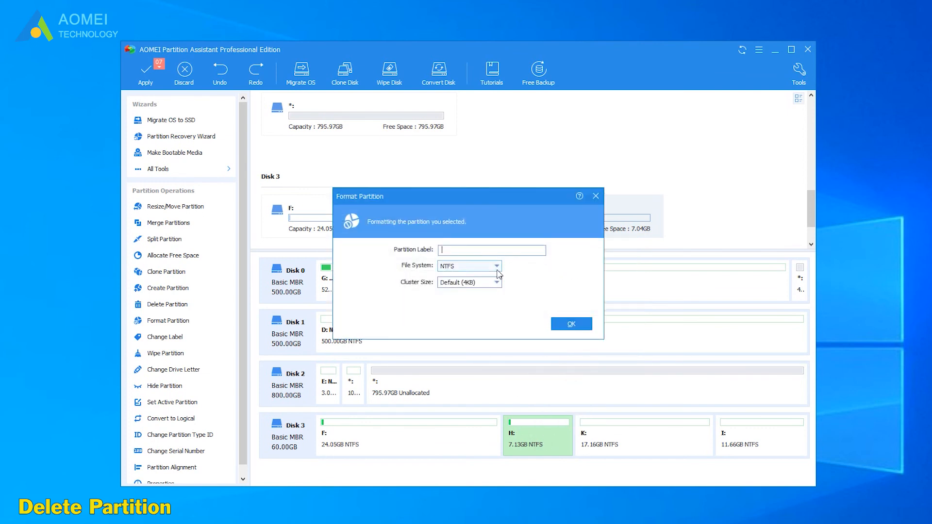
left_click(496, 266)
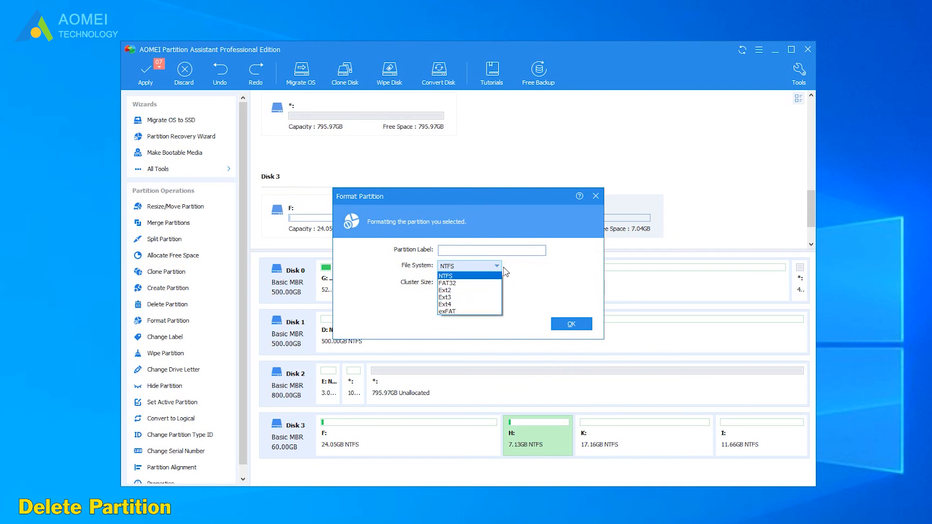
left_click(446, 276)
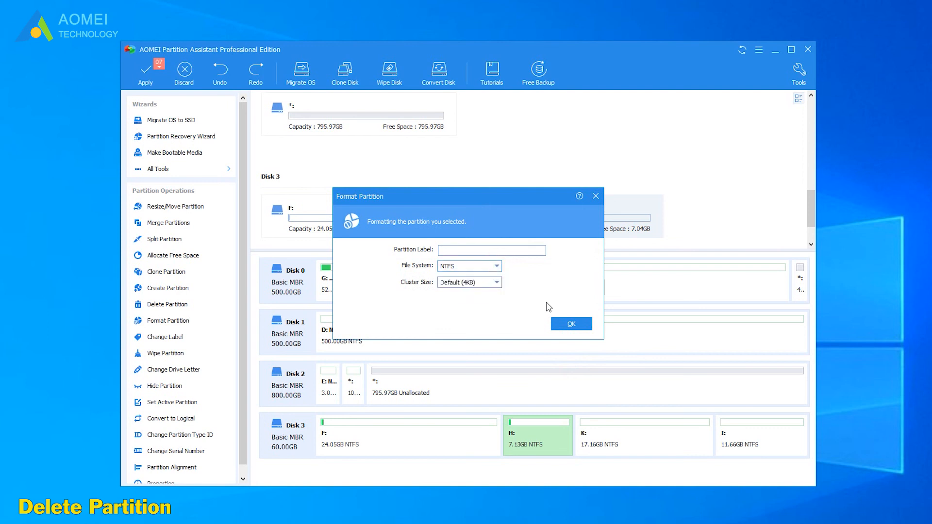
left_click(571, 324)
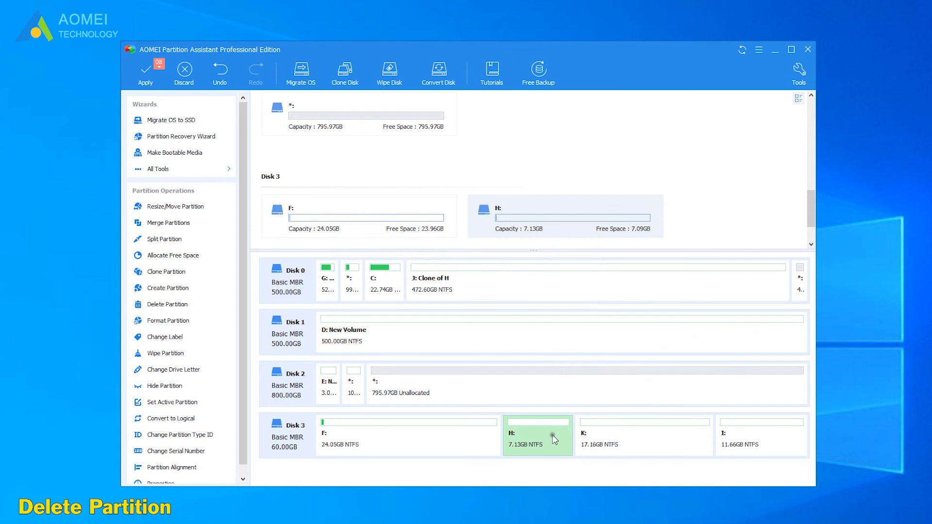
left_click(165, 337)
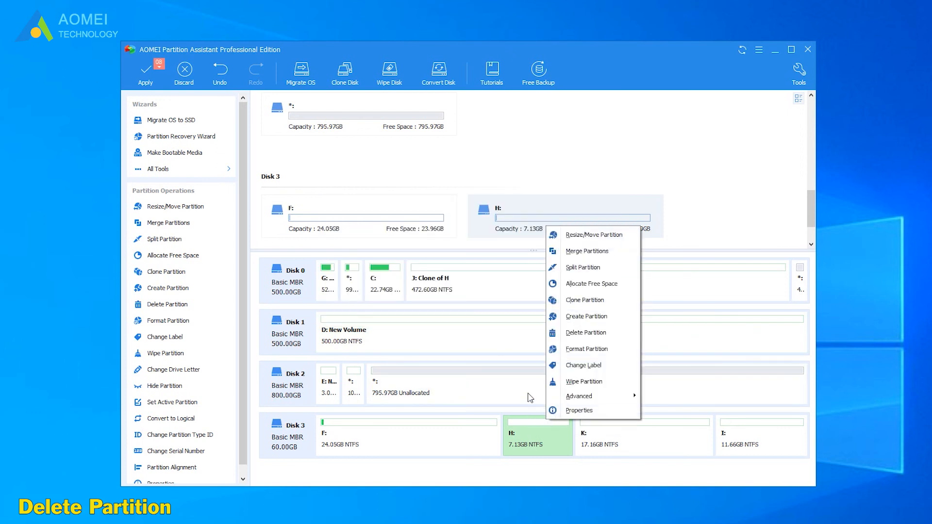
Step: Bring up the Wipe Partition dialog for H: with zero-fill sectors selected
left_click(583, 382)
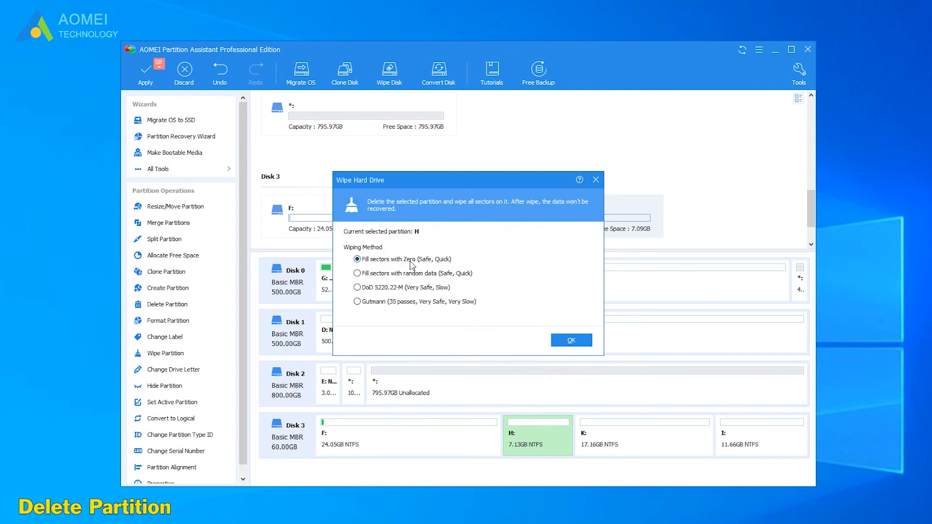
mouse_move(426, 316)
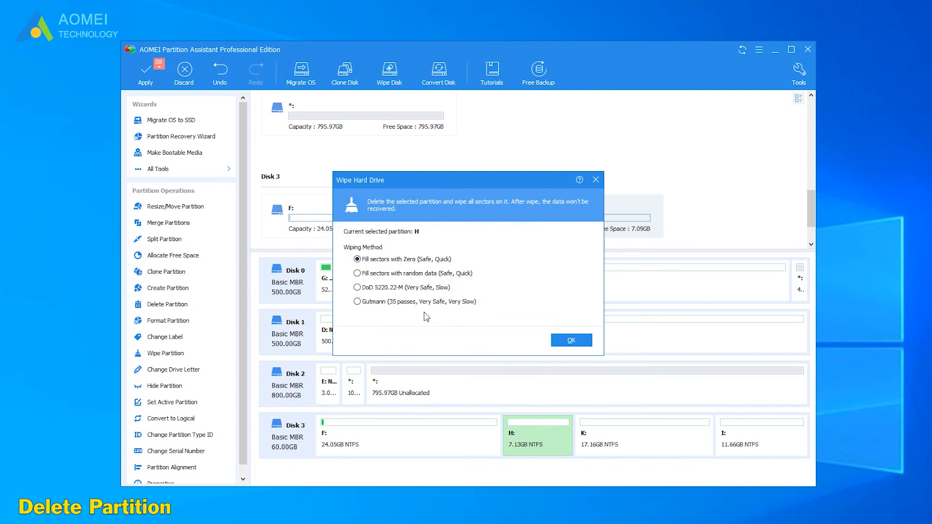